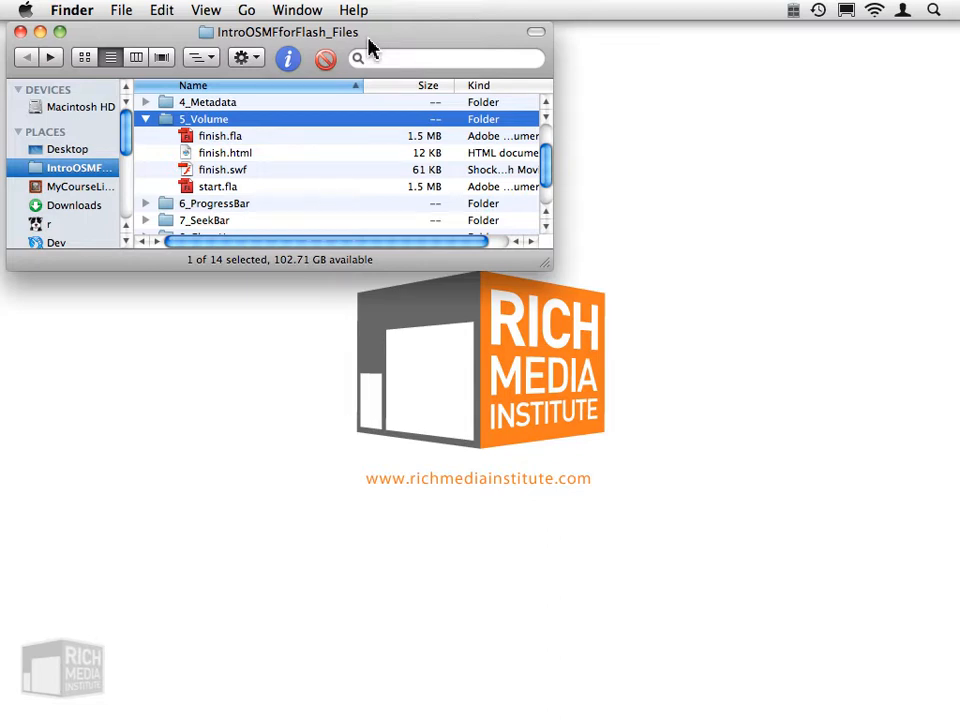
- Preview finish.html in Safari, adjusting the video's volume slider and pausing playback
{"action": "double_click", "coordinate": [224, 152]}
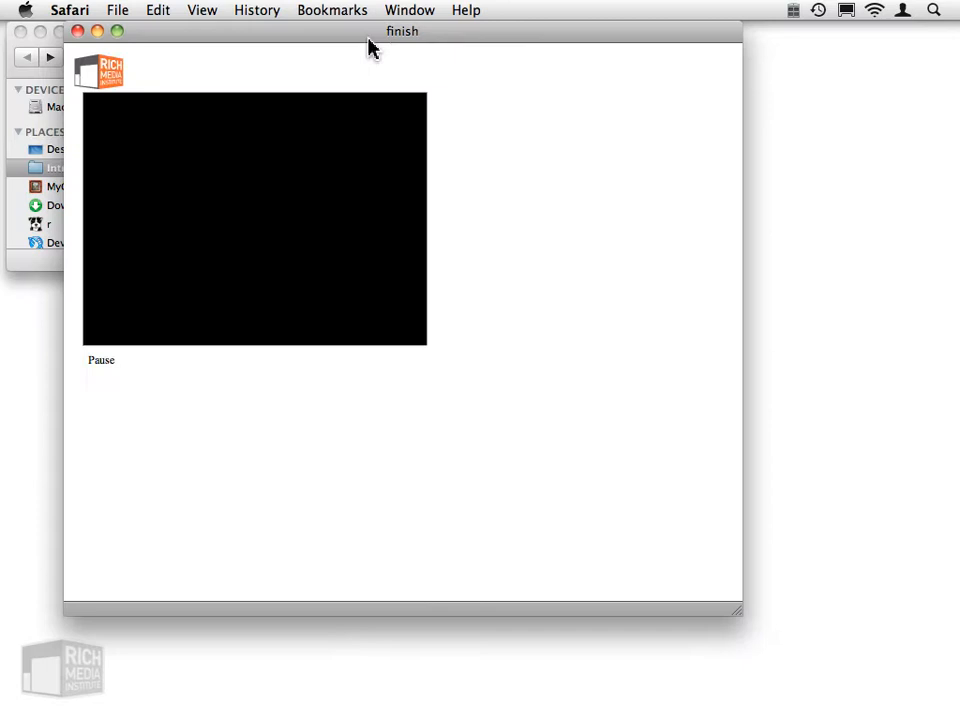
{"action": "left_click", "coordinate": [100, 360]}
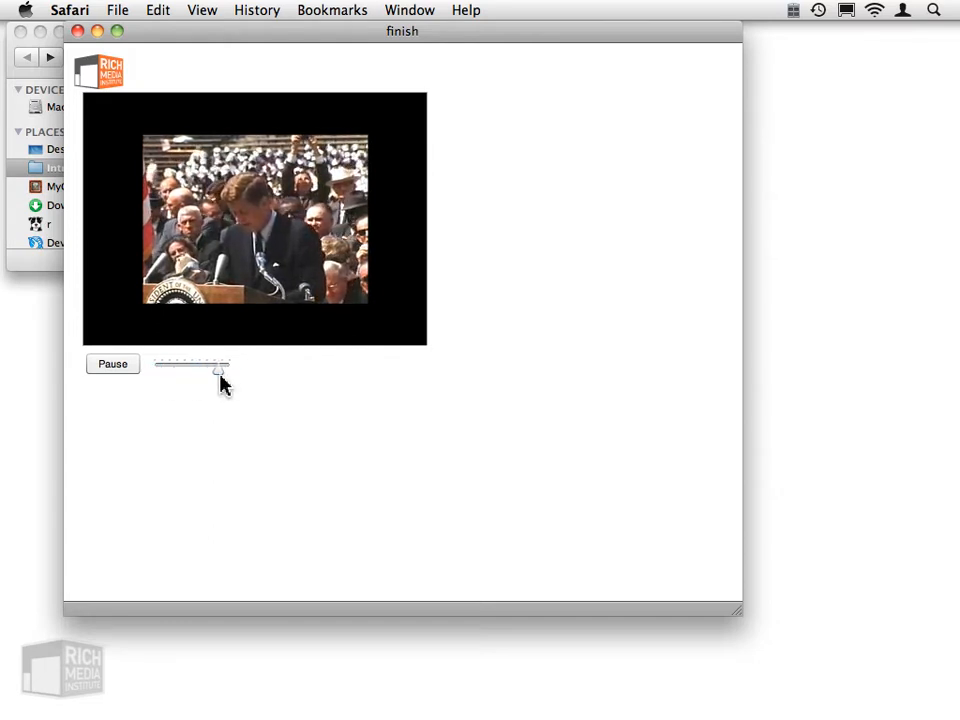
{"action": "left_click", "coordinate": [112, 364]}
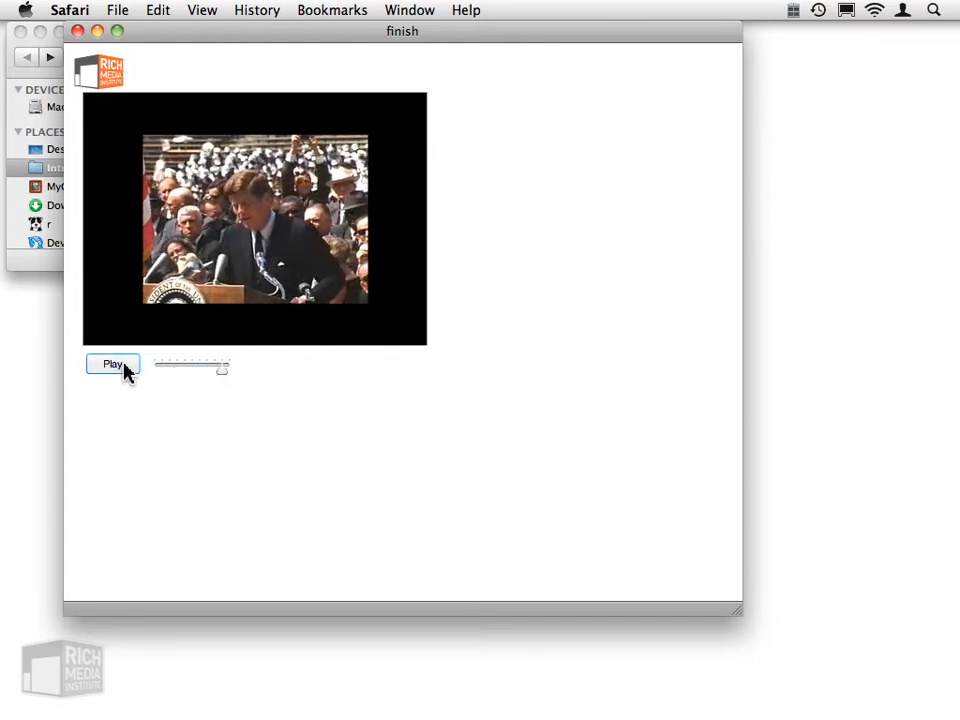
{"action": "left_click", "coordinate": [112, 364]}
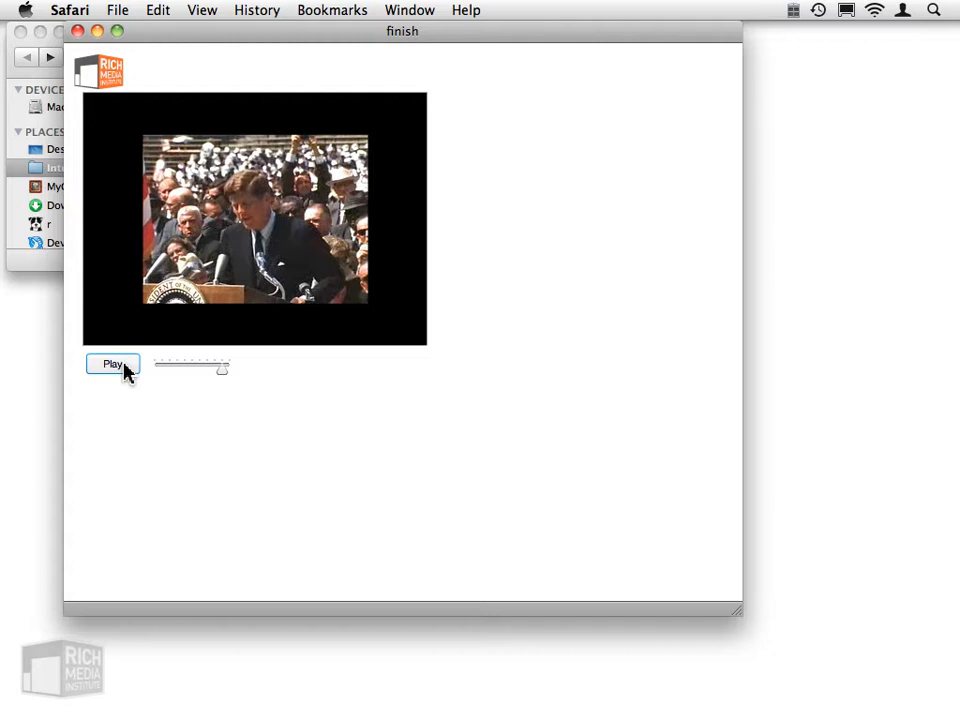
{"action": "mouse_move", "coordinate": [140, 120]}
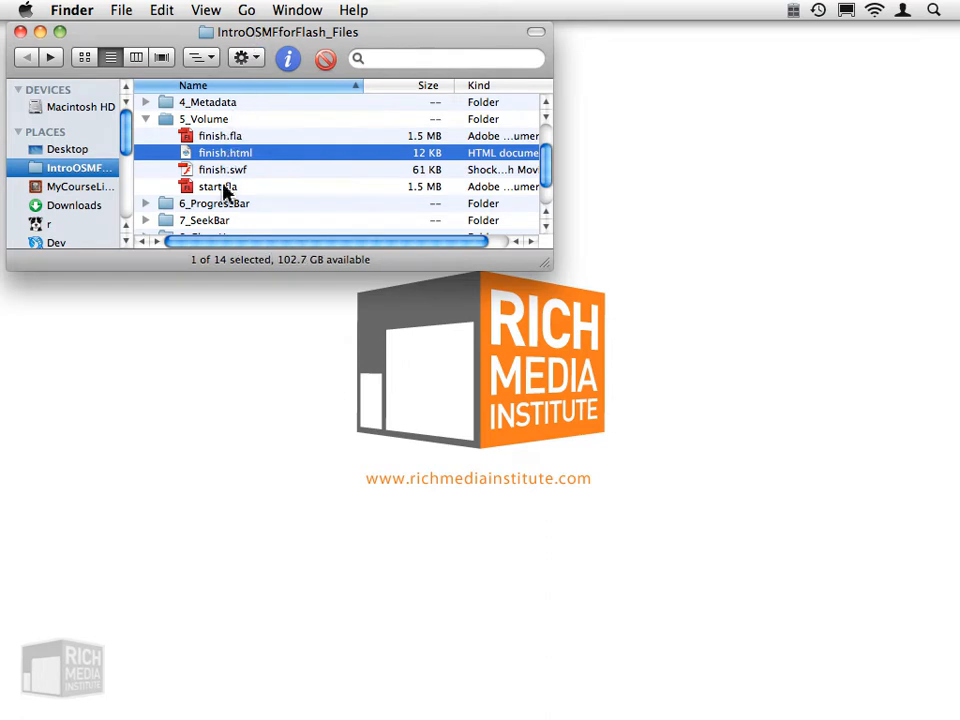
- Open start.fla from Finder and save it as a working copy named inProgress.fla
{"action": "left_click", "coordinate": [216, 186]}
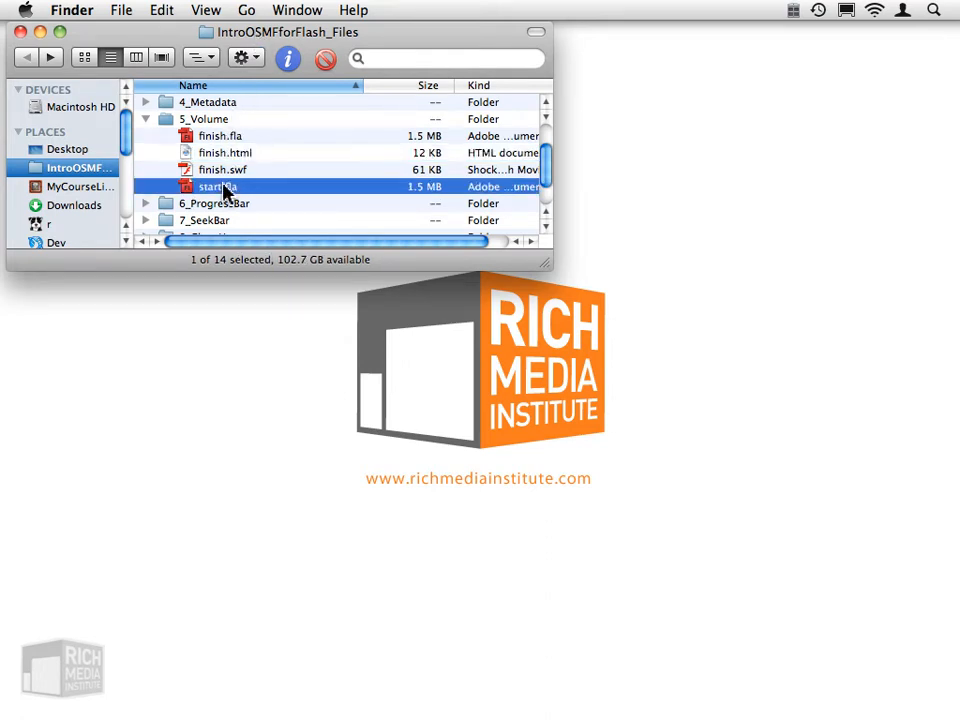
{"action": "double_click", "coordinate": [216, 186]}
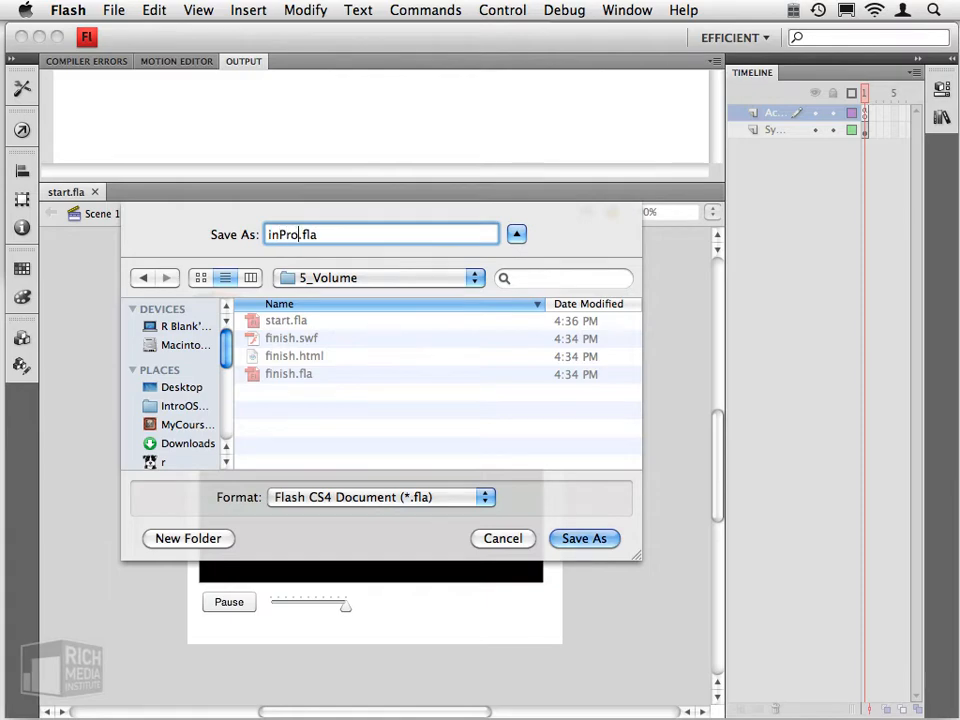
{"action": "left_click", "coordinate": [584, 538]}
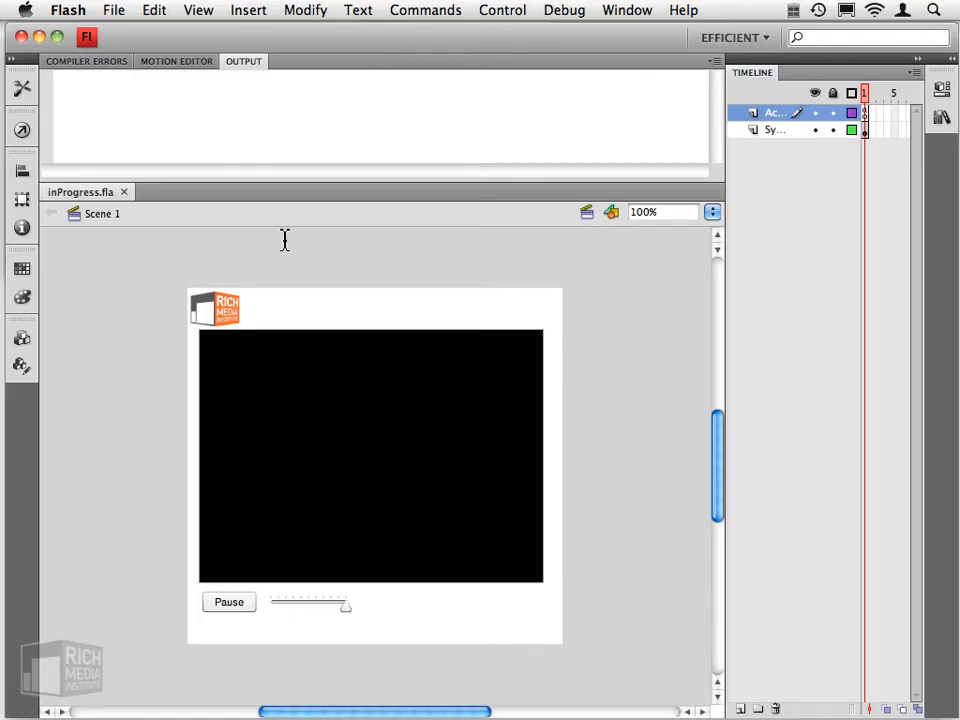
{"action": "mouse_move", "coordinate": [300, 620]}
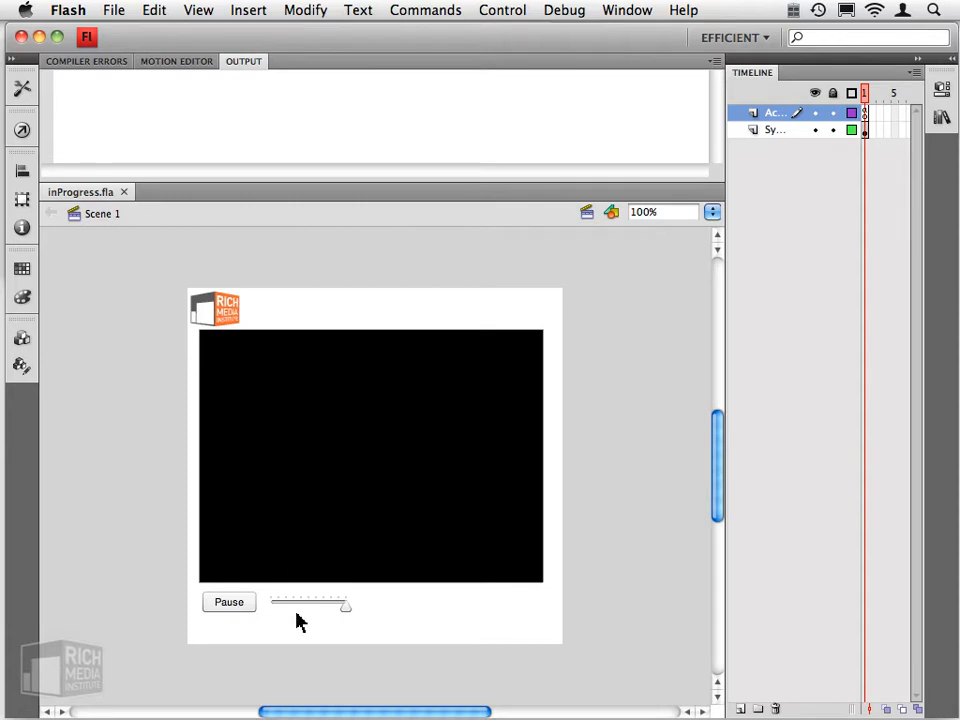
- Select the volume slider component on the stage to inspect its parameters
{"action": "left_click", "coordinate": [776, 130]}
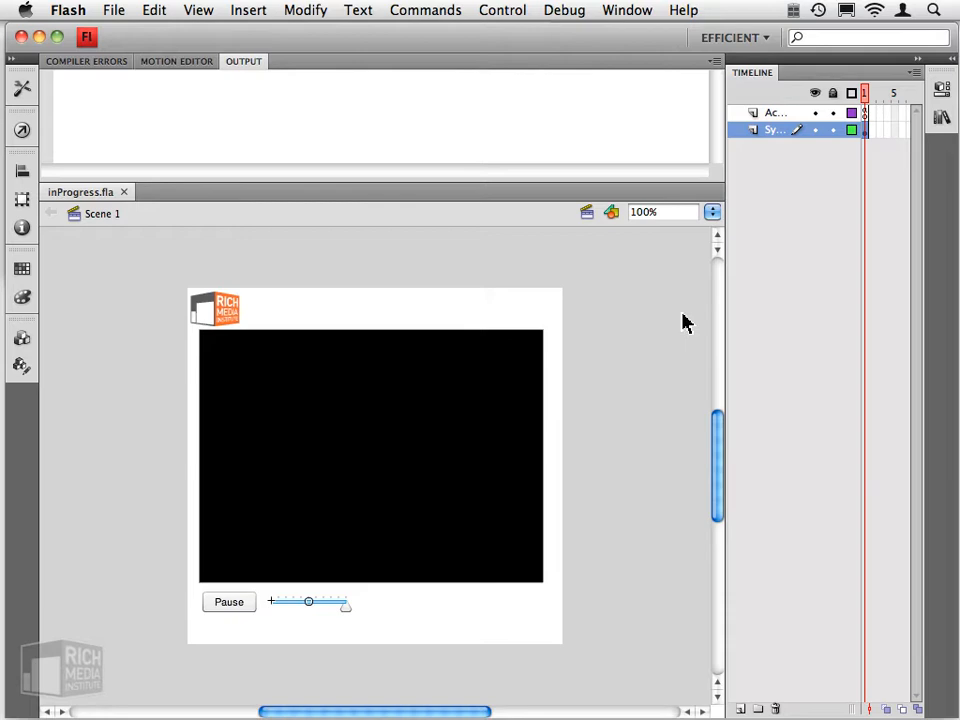
{"action": "mouse_move", "coordinate": [952, 72]}
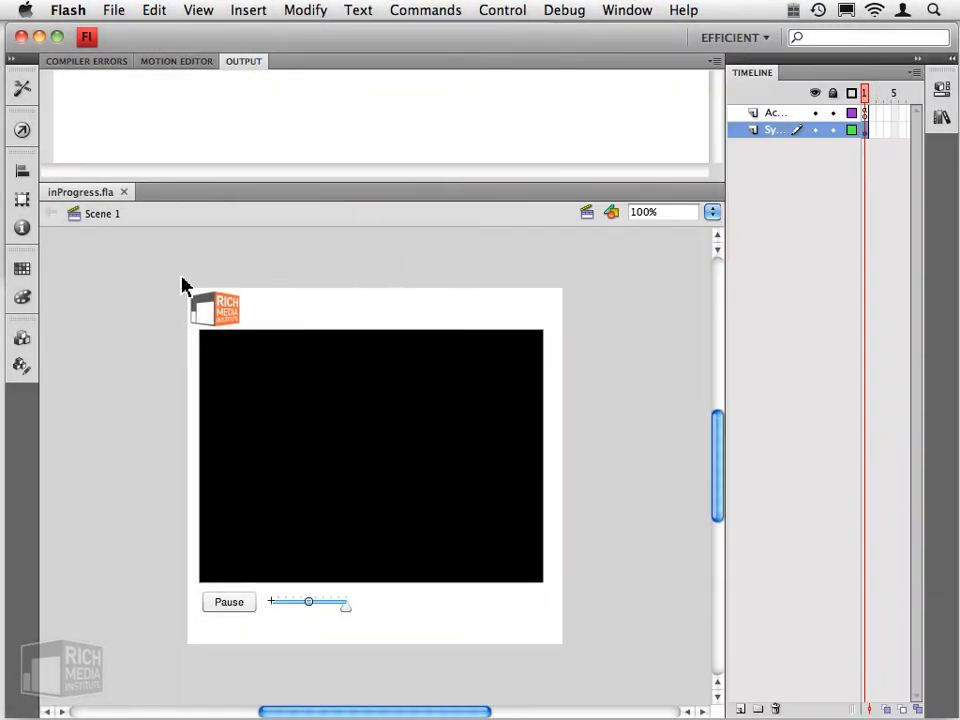
{"action": "left_click", "coordinate": [22, 368]}
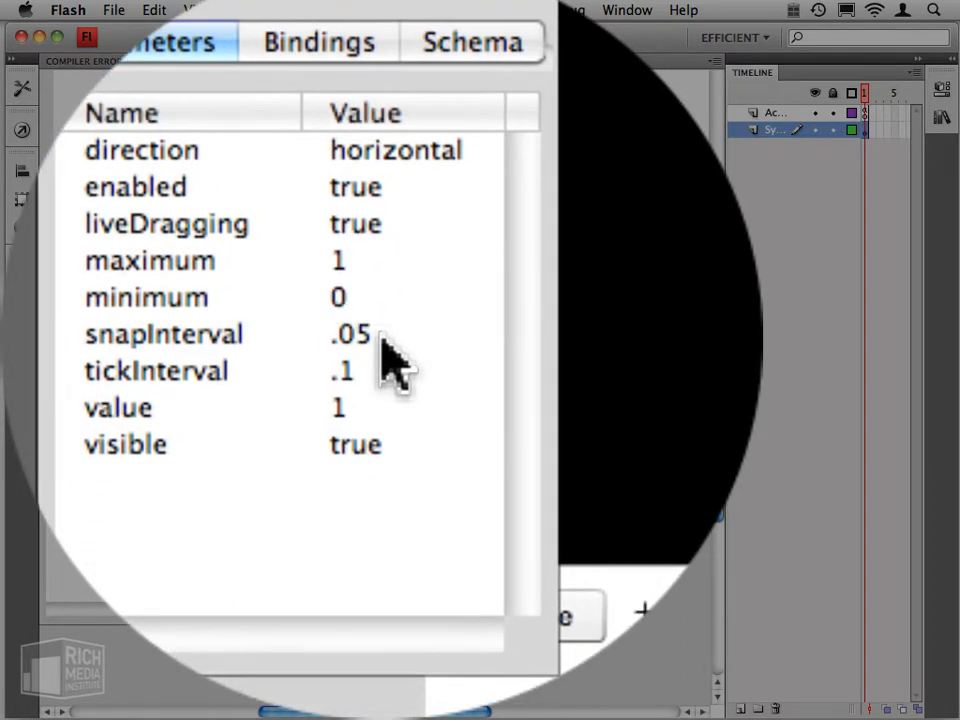
- Set the volume slider's snapInterval to .05 in the Component Inspector
{"action": "double_click", "coordinate": [350, 334]}
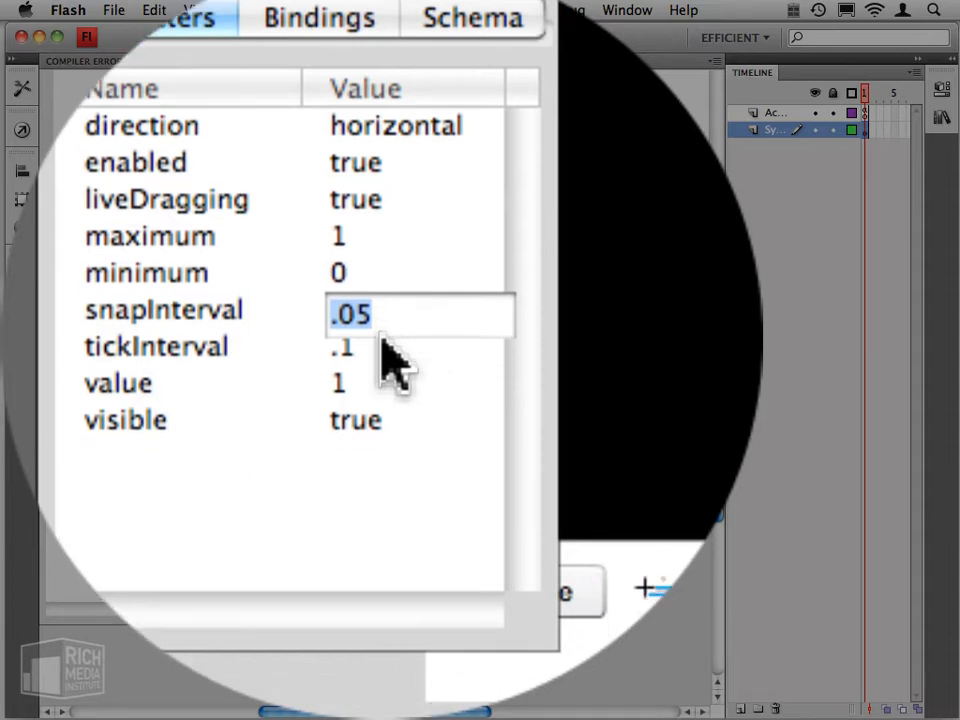
{"action": "left_click", "coordinate": [342, 348]}
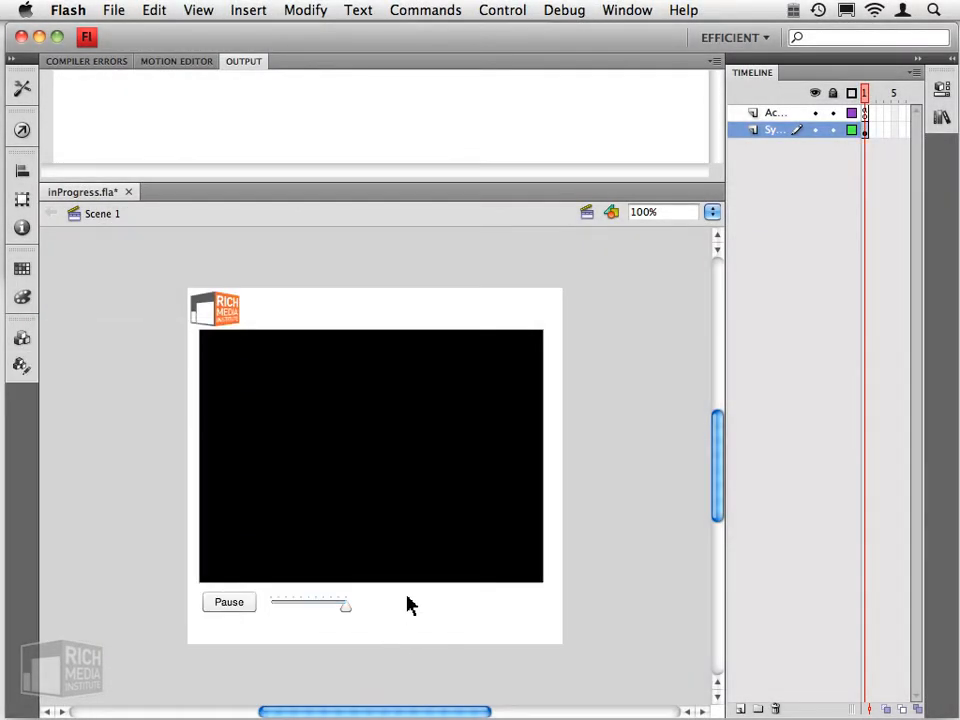
{"action": "mouse_move", "coordinate": [430, 572]}
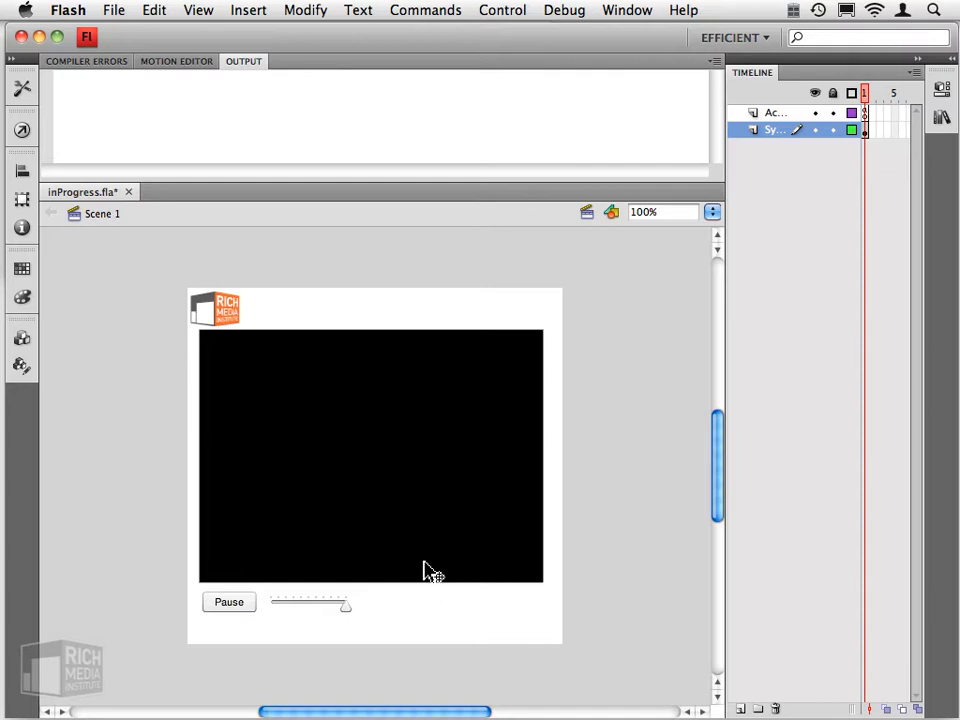
{"action": "mouse_move", "coordinate": [796, 118]}
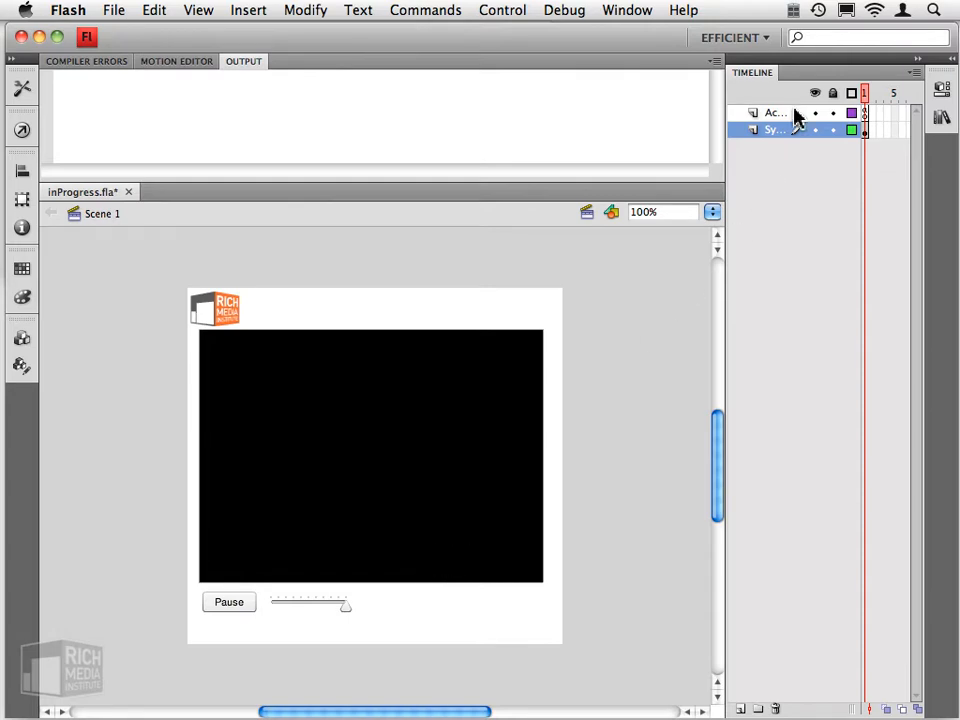
- Select the Actions layer frame and show its ActionScript in the Actions panel
{"action": "left_click", "coordinate": [776, 112]}
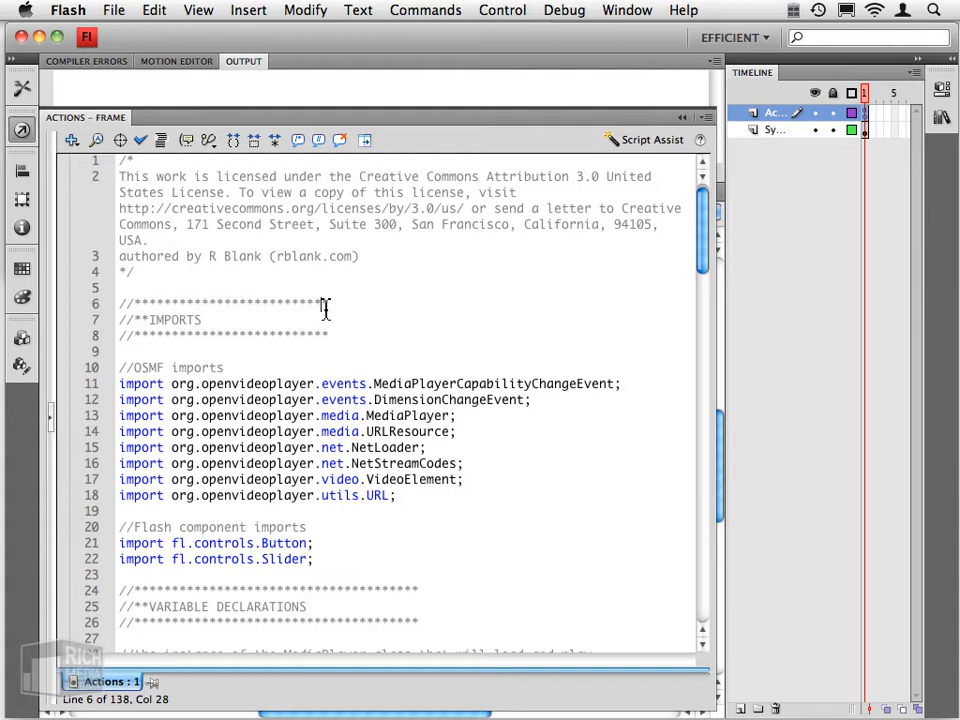
- Scroll the script to the init function after the disableControls(); call
{"action": "scroll", "scroll_direction": "down", "scroll_amount": 3}
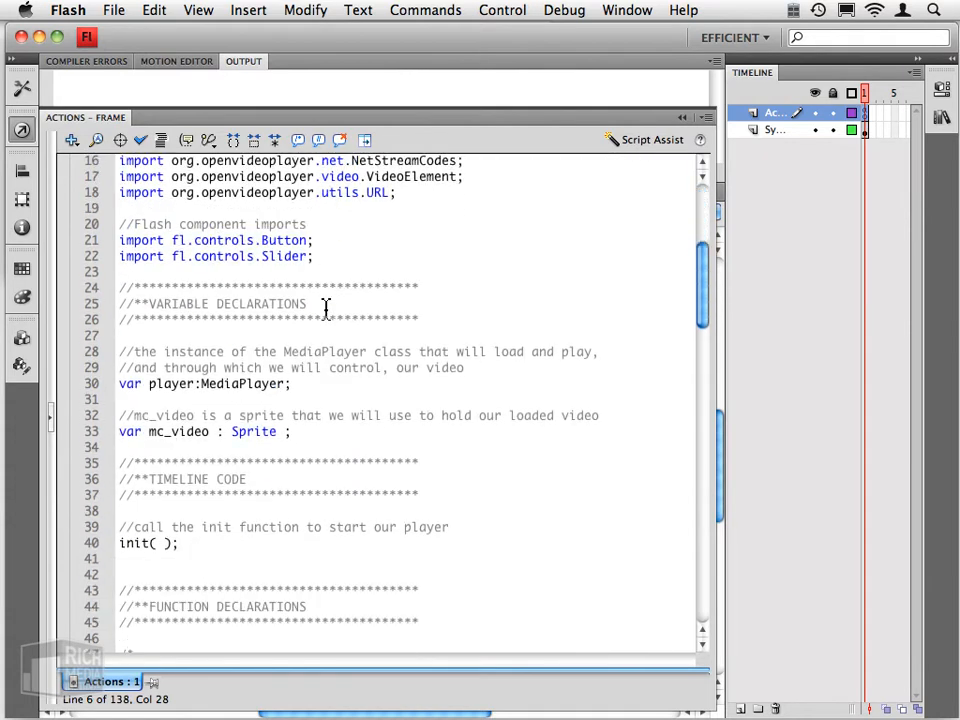
{"action": "scroll", "scroll_direction": "down", "scroll_amount": 3}
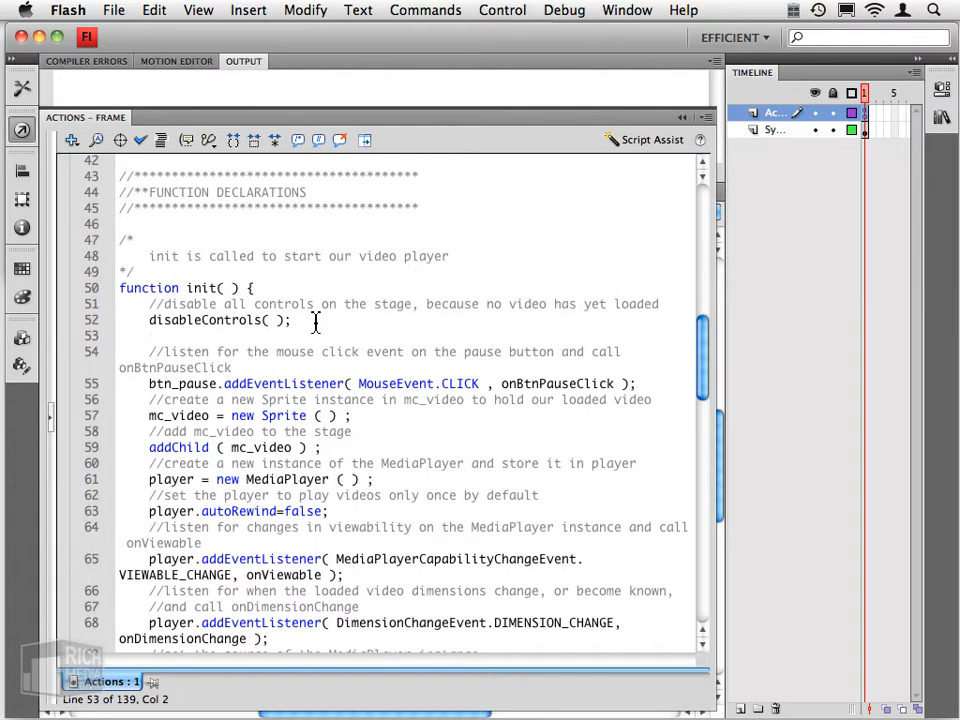
- Write sl_volume.addEventListener(Event.CHANGE, onVolumeSliderChange); inside init
{"action": "type", "text": "sl_volume"}
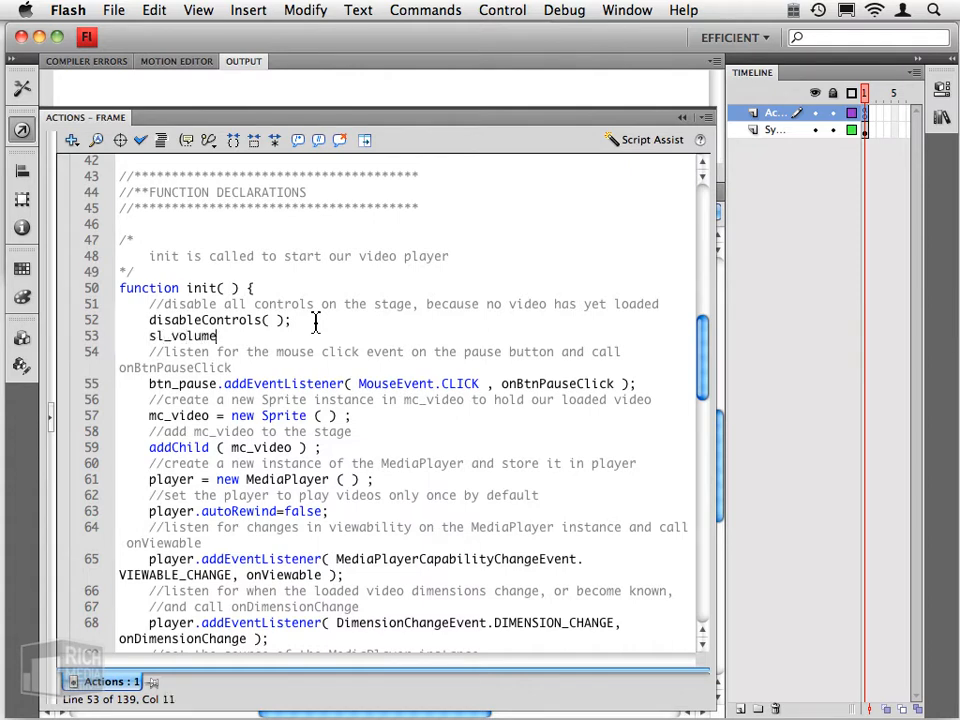
{"action": "type", "text": ".addE"}
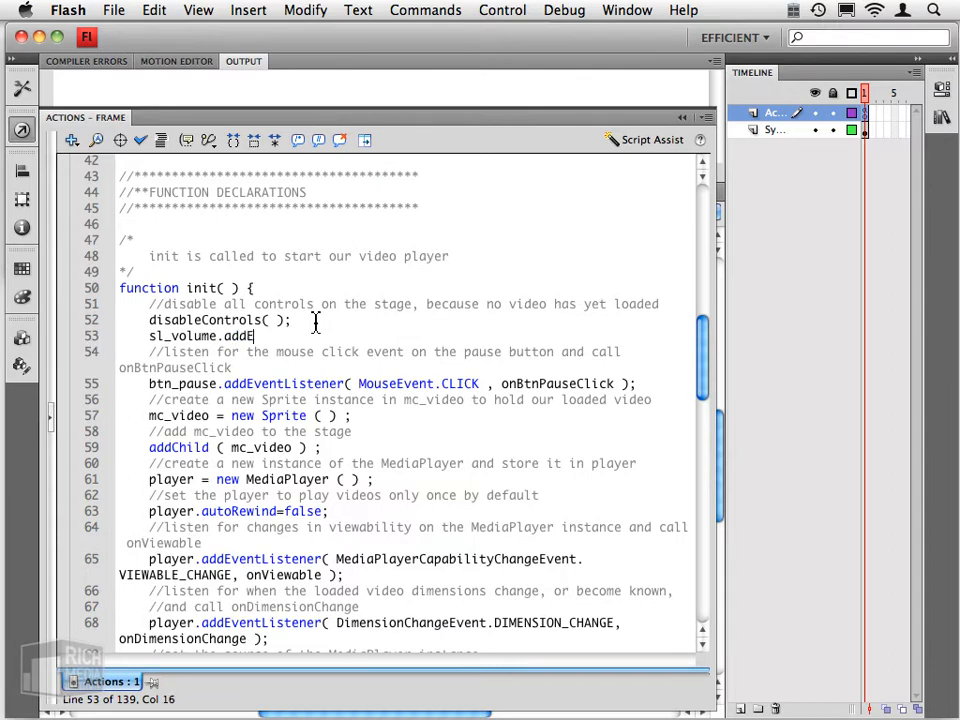
{"action": "type", "text": "addEventListener("}
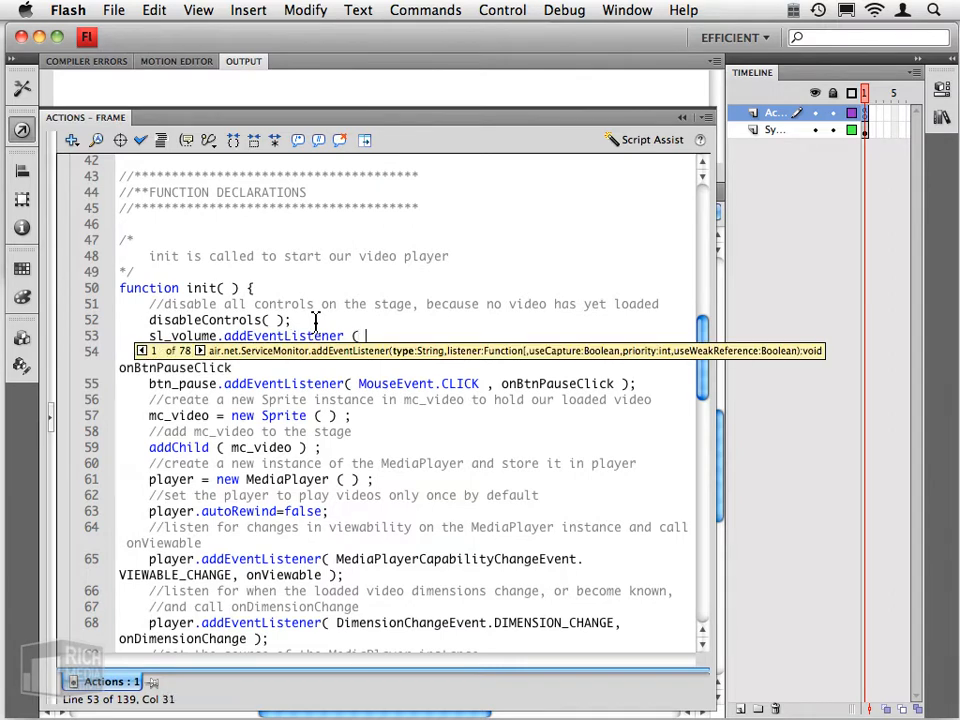
{"action": "type", "text": "Event"}
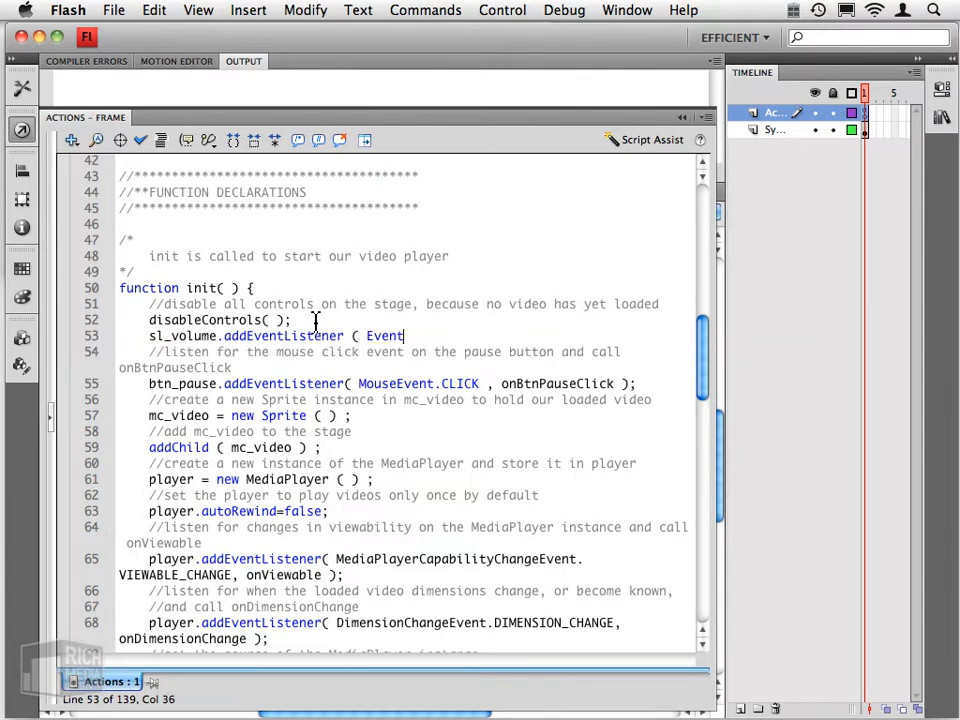
{"action": "type", "text": ".CHANGE ,"}
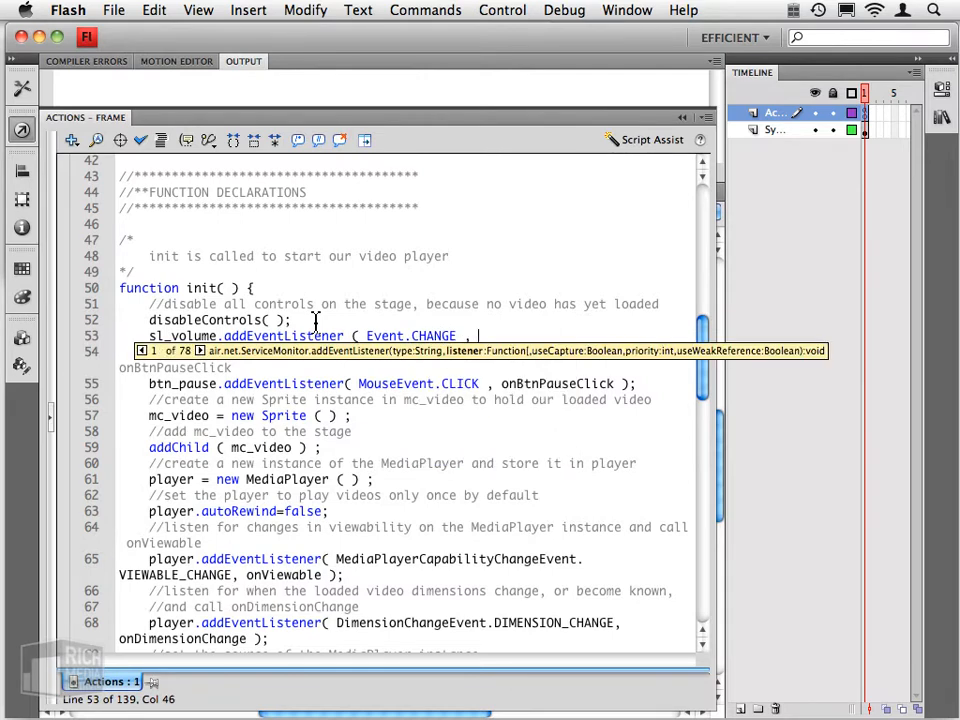
{"action": "type", "text": "on"}
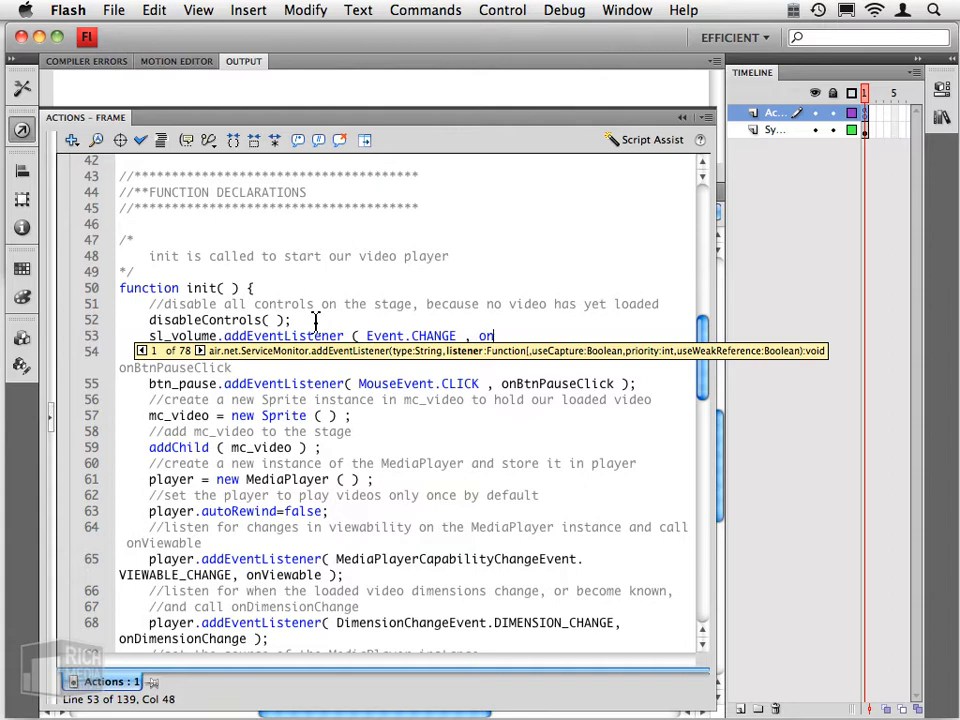
{"action": "type", "text": "VolumeSliderChange"}
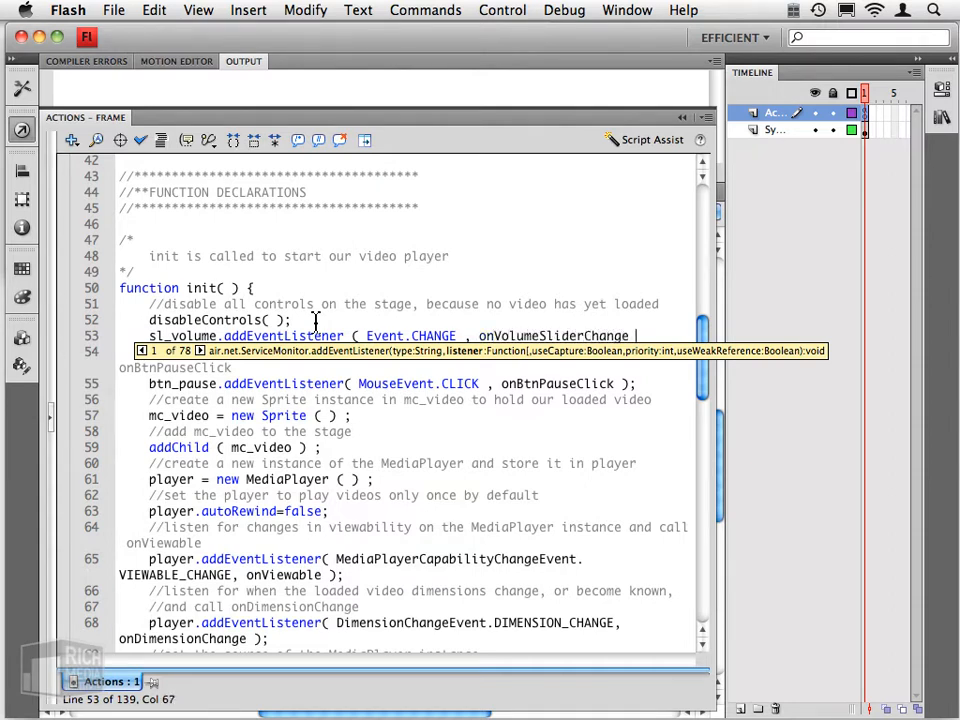
{"action": "type", "text": ");"}
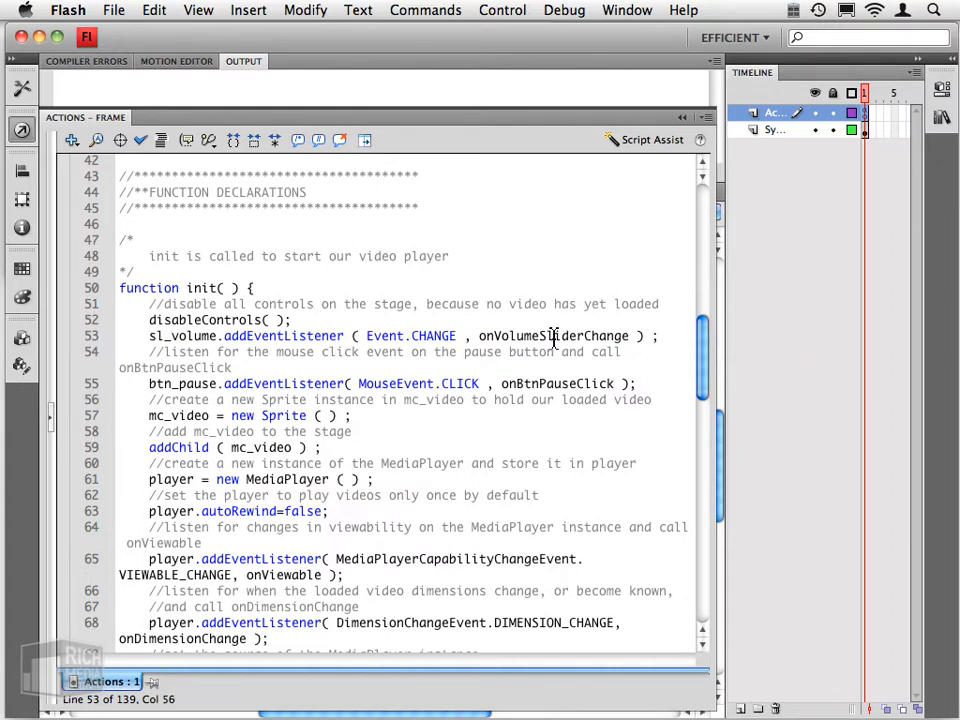
- Select the onVolumeSliderChange handler name and scroll to the callback functions section
{"action": "double_click", "coordinate": [552, 336]}
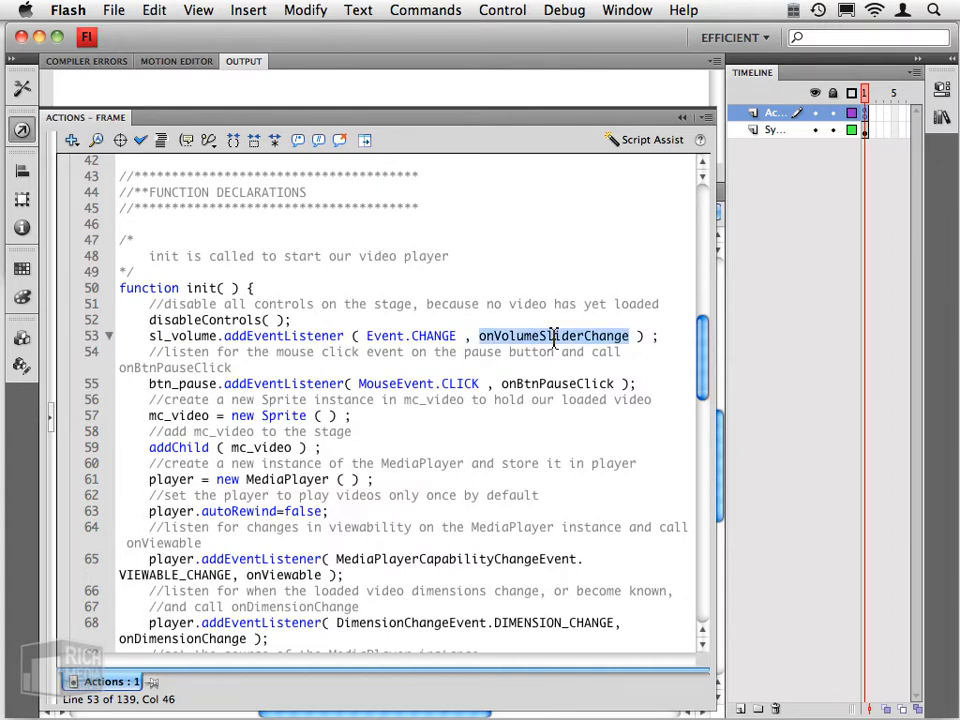
{"action": "scroll", "scroll_direction": "down", "scroll_amount": 3}
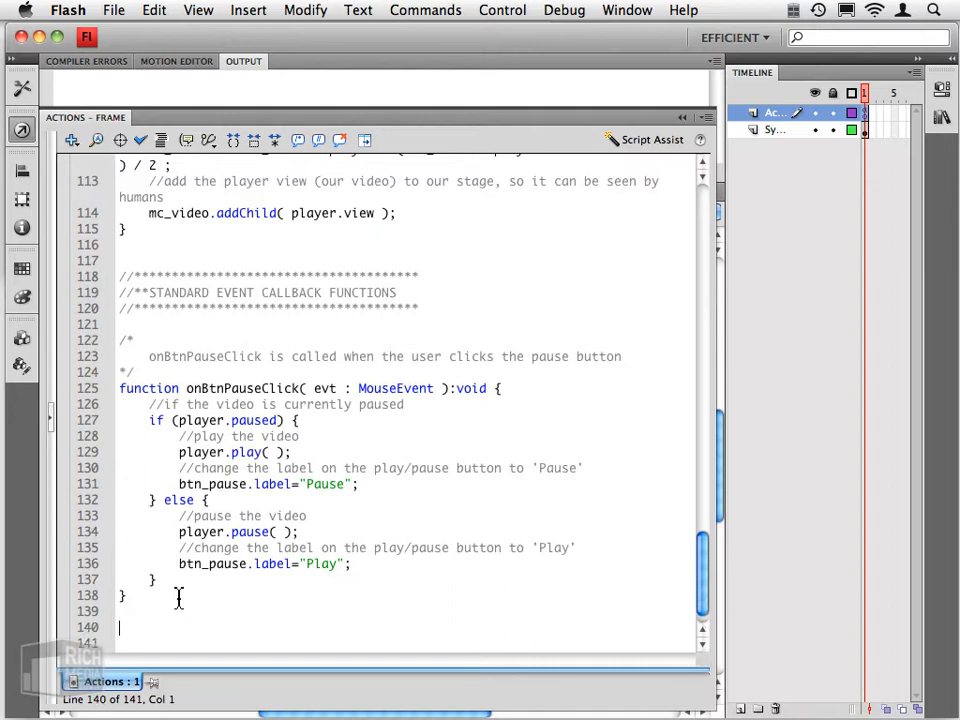
- Write function onVolumeSliderChange(evt) setting player.volume = evt.target.value
{"action": "type", "text": "function"}
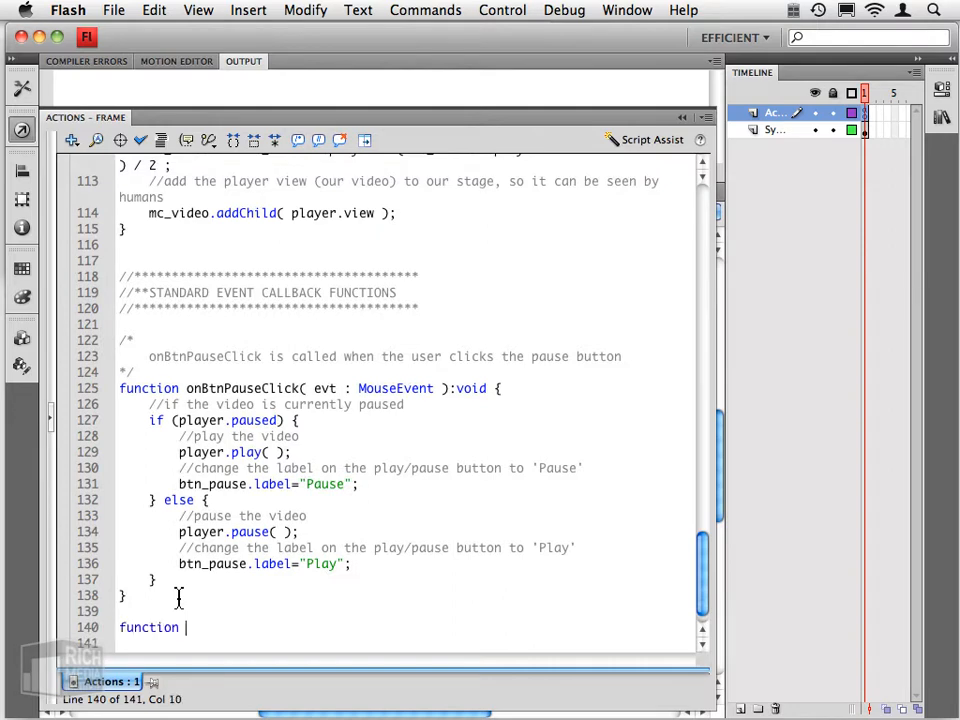
{"action": "type", "text": "onVolumeSliderChange ( evt : Event ) : void"}
{"action": "left_click", "coordinate": [408, 642]}
{"action": "type", "text": "{"}
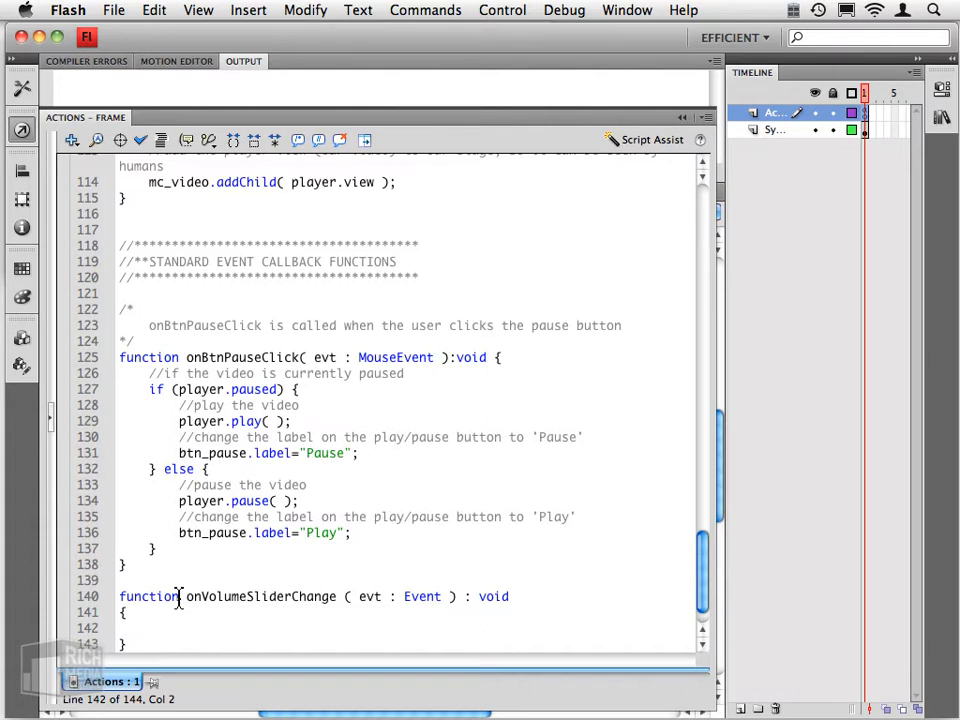
{"action": "type", "text": "evt.target."}
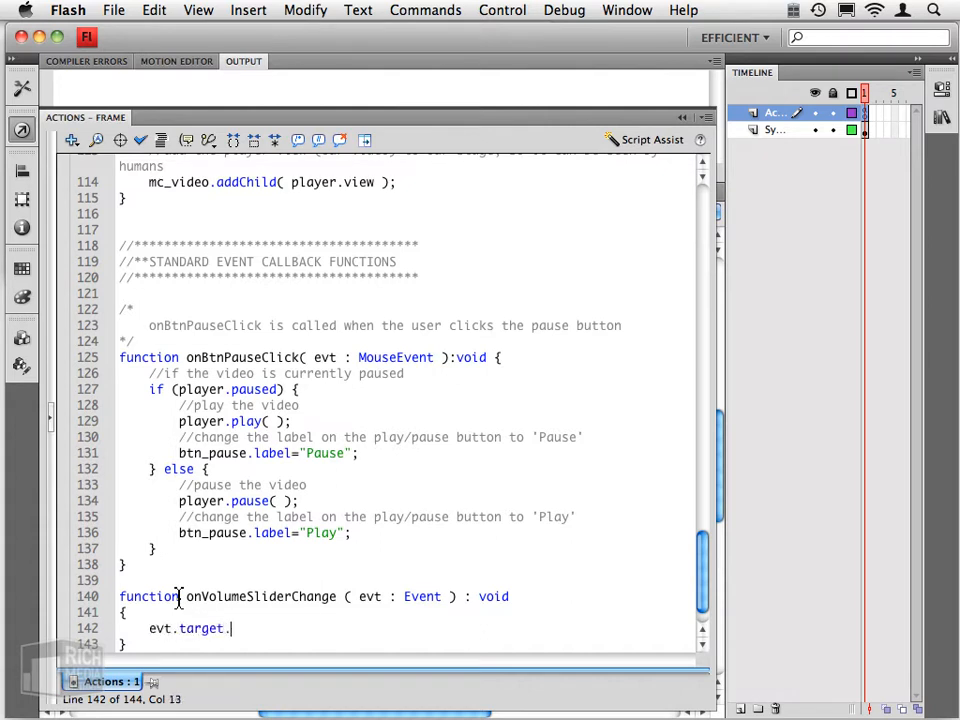
{"action": "type", "text": "value ;"}
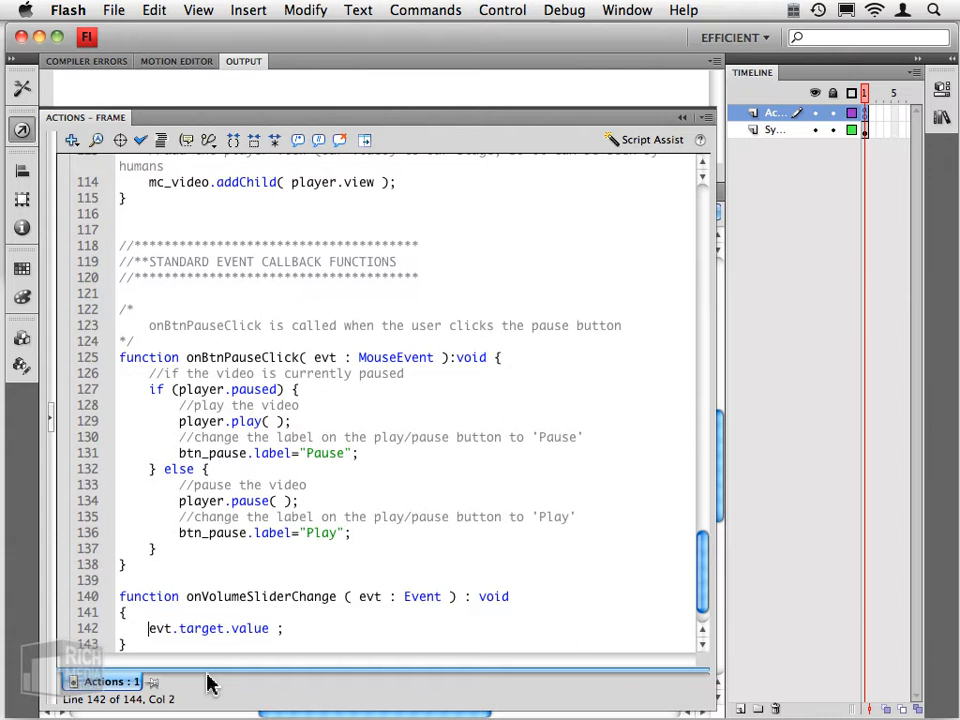
{"action": "type", "text": "player.volum"}
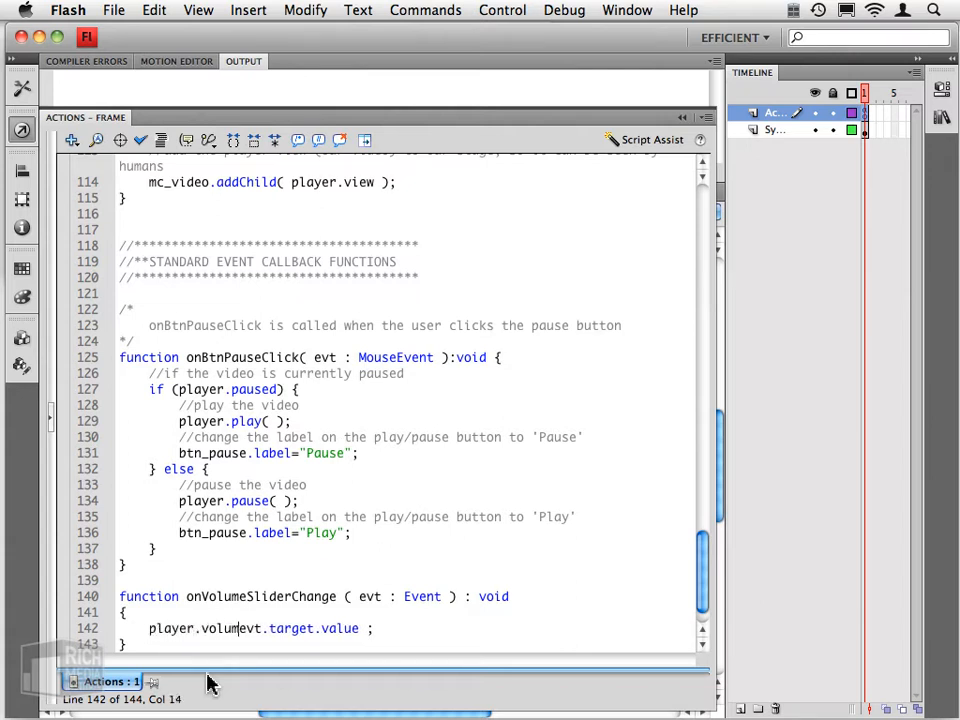
{"action": "type", "text": "="}
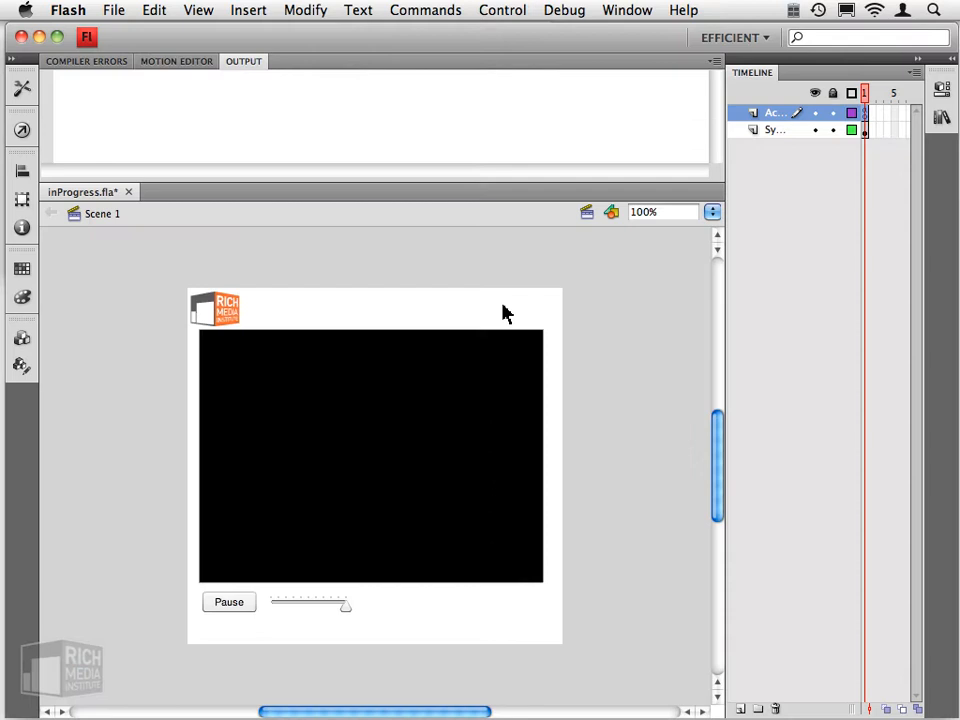
{"action": "left_click", "coordinate": [502, 10]}
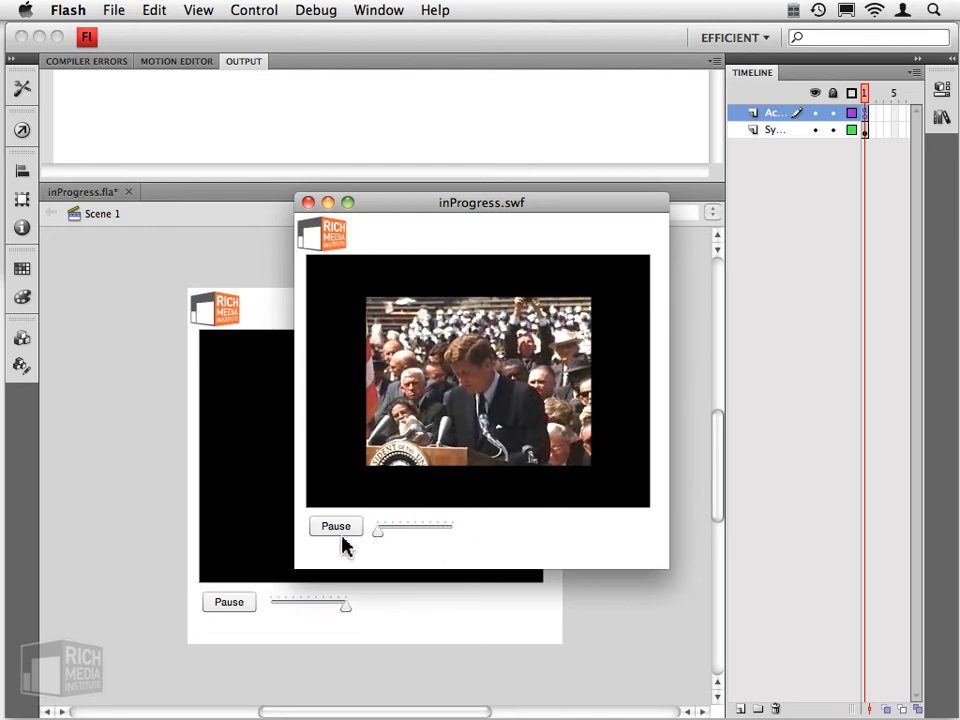
{"action": "left_click", "coordinate": [336, 526]}
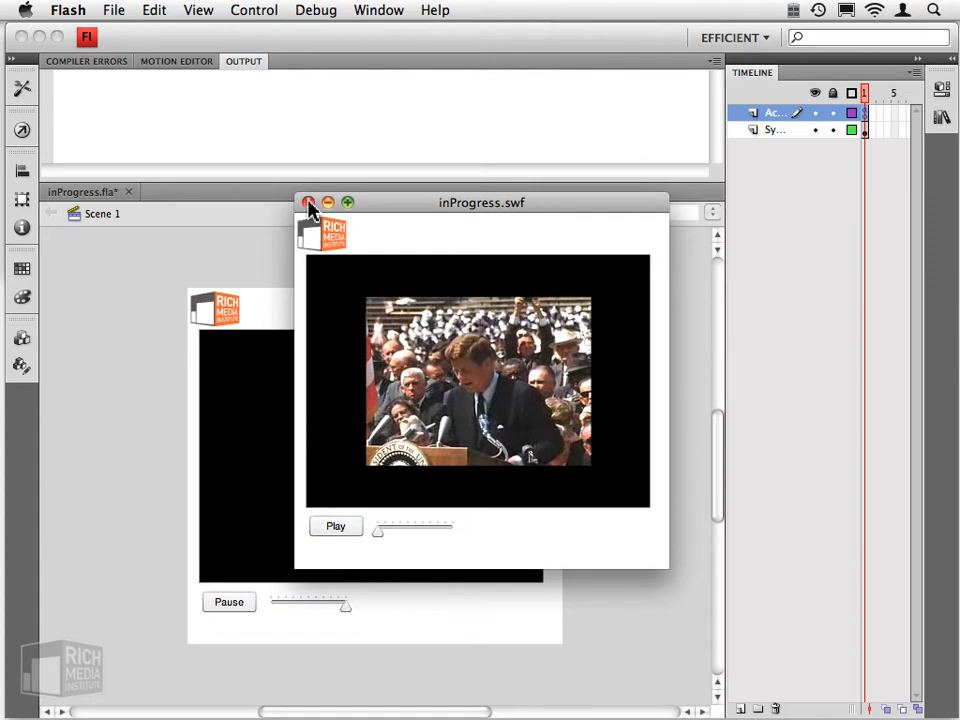
{"action": "left_click", "coordinate": [308, 202]}
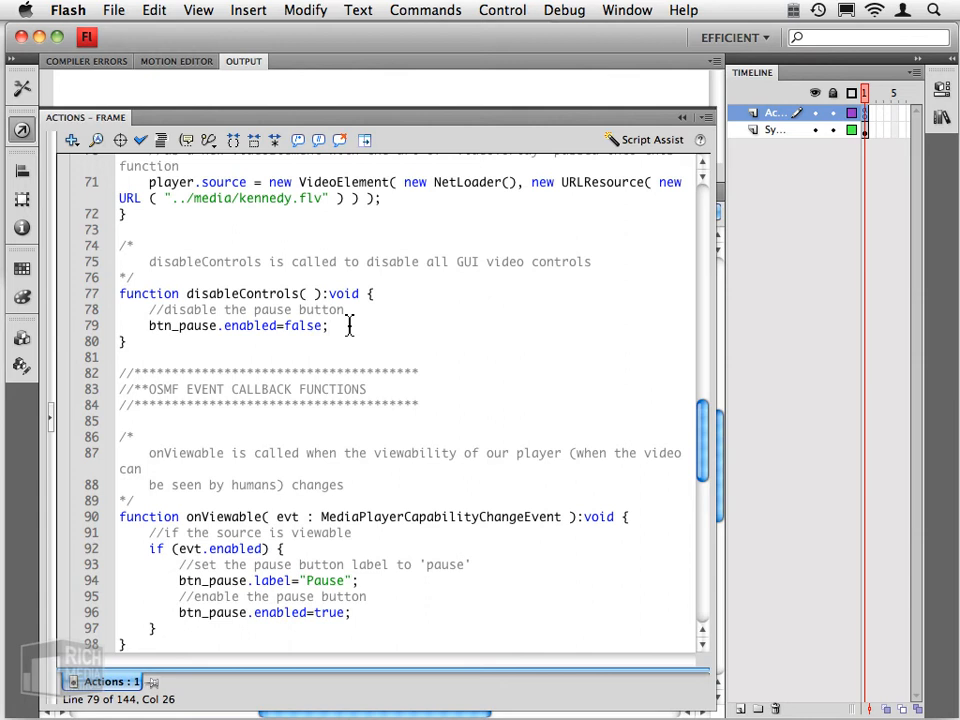
- Add sl_volume.enabled = false; to disableControls below the pause button line
{"action": "type", "text": "sl_volume"}
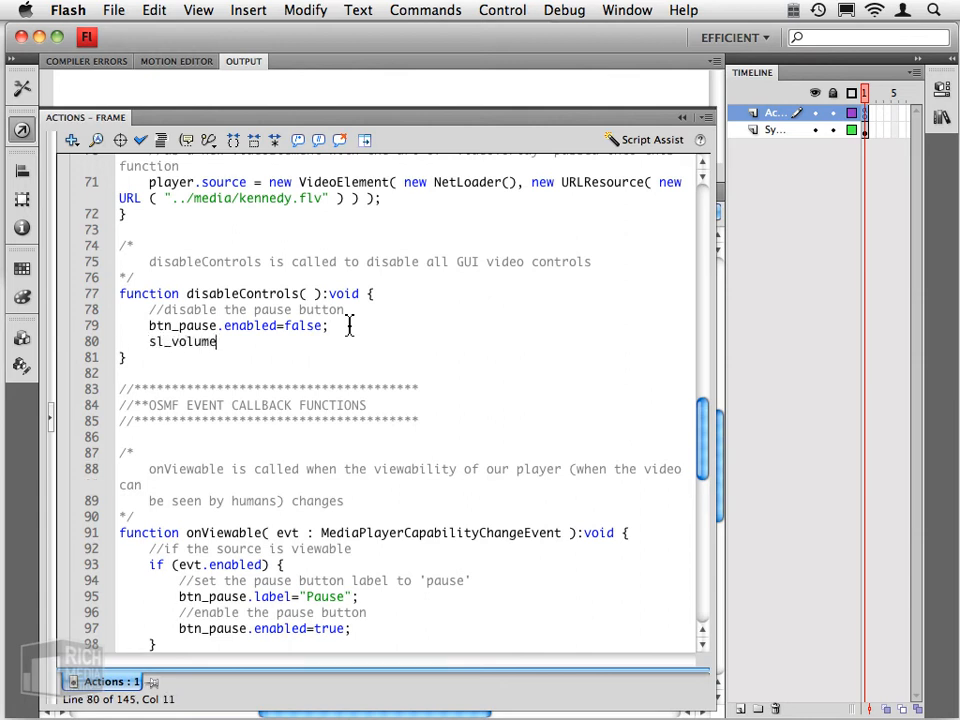
{"action": "type", "text": ".enabled = false ;"}
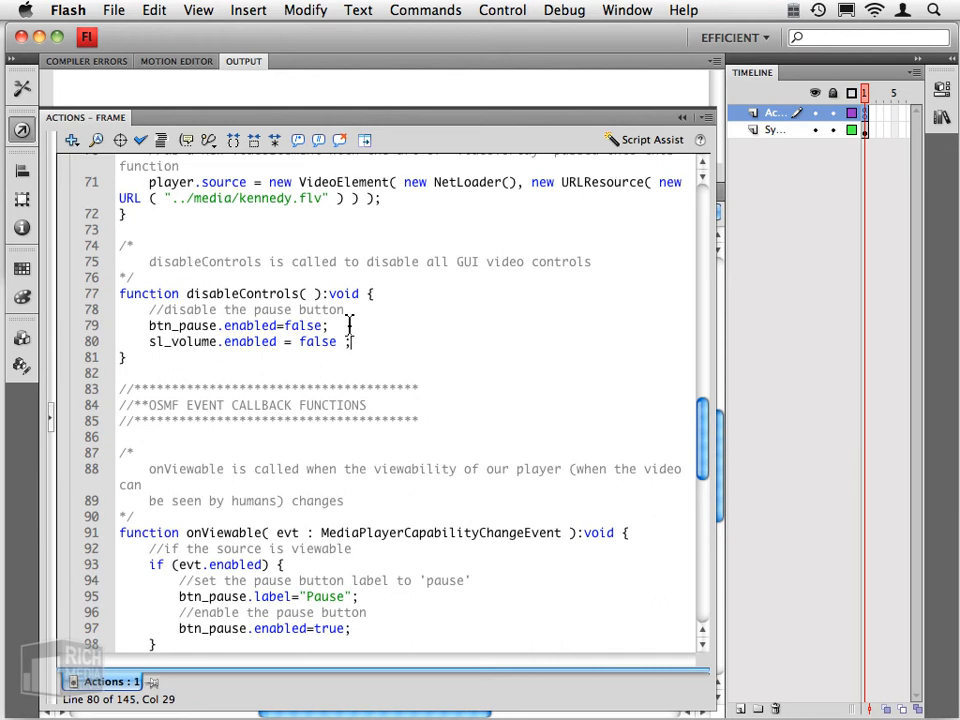
- Add sl_volume.enabled = true; to onDimensionChange after the player.view.height line
{"action": "scroll", "scroll_direction": "down", "scroll_amount": 3}
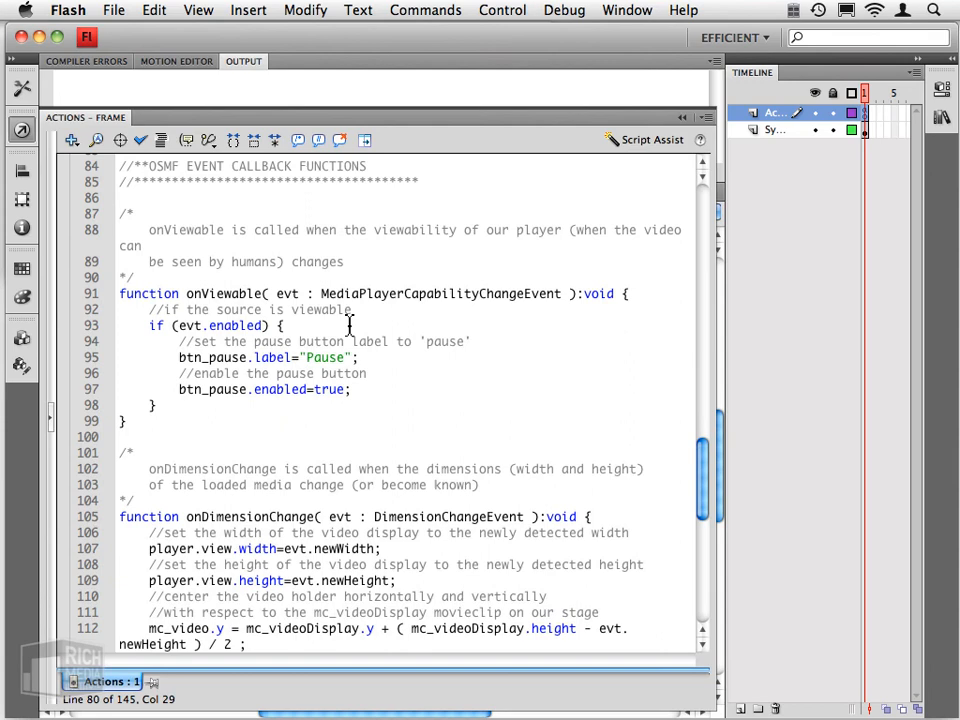
{"action": "scroll", "scroll_direction": "down", "scroll_amount": 3}
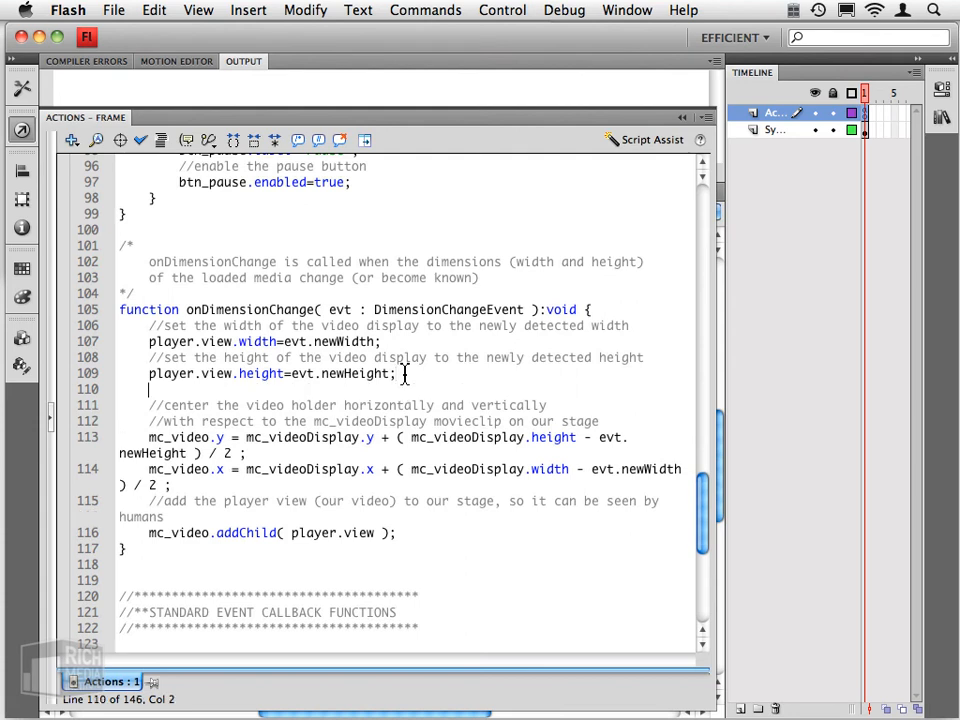
{"action": "type", "text": "sl_volume"}
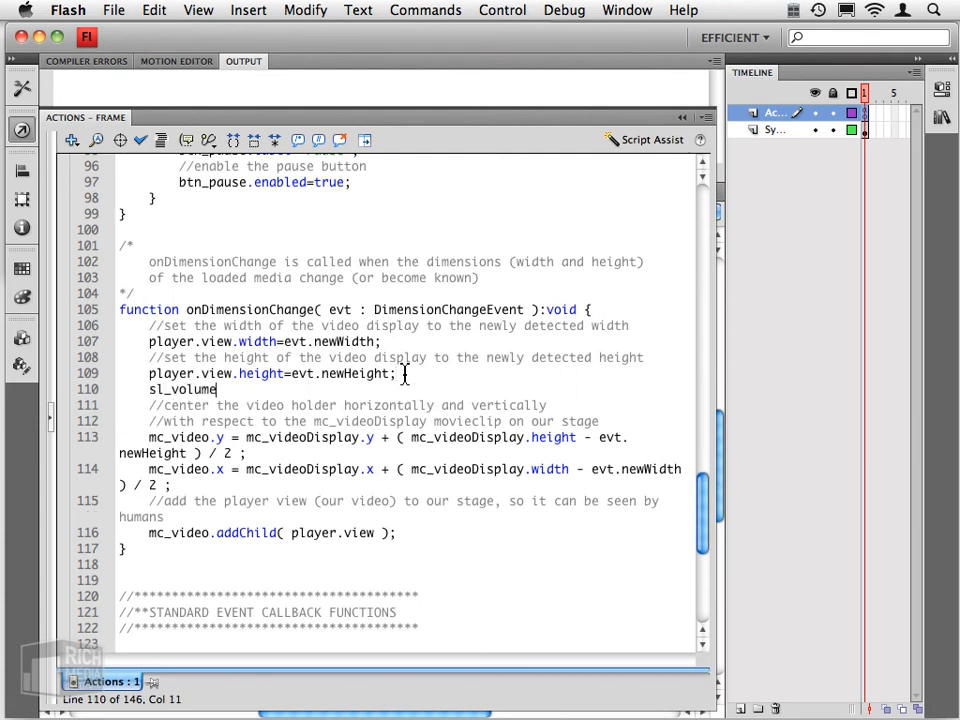
{"action": "type", "text": ".enabled = tru"}
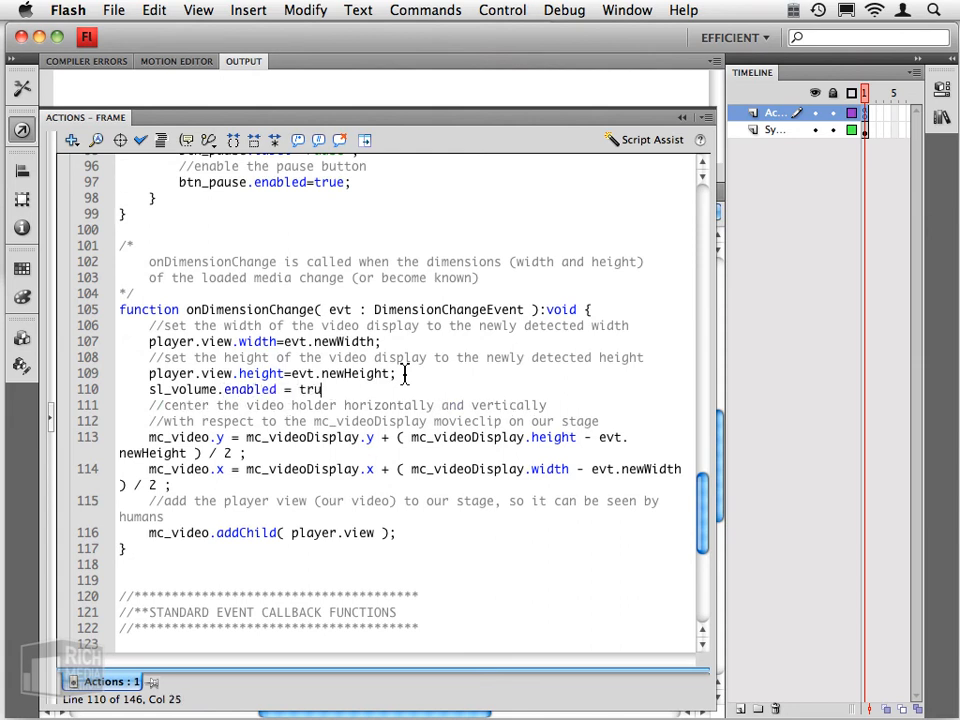
{"action": "type", "text": "e ;"}
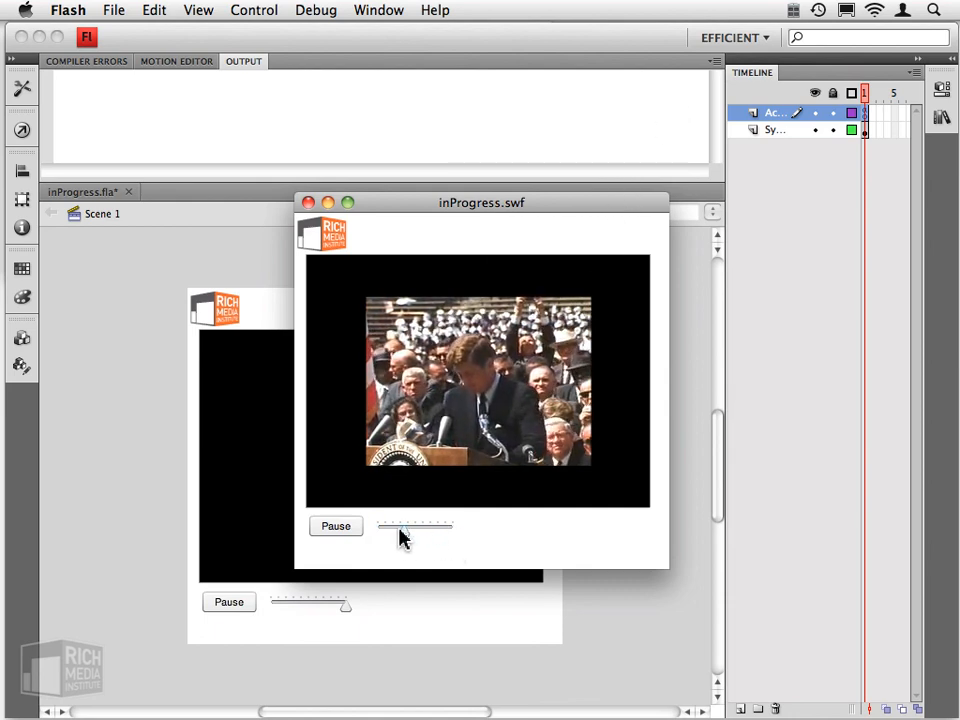
- Drag the volume slider in the preview, pause the video, and close the SWF back to the stage
{"action": "left_click", "coordinate": [336, 526]}
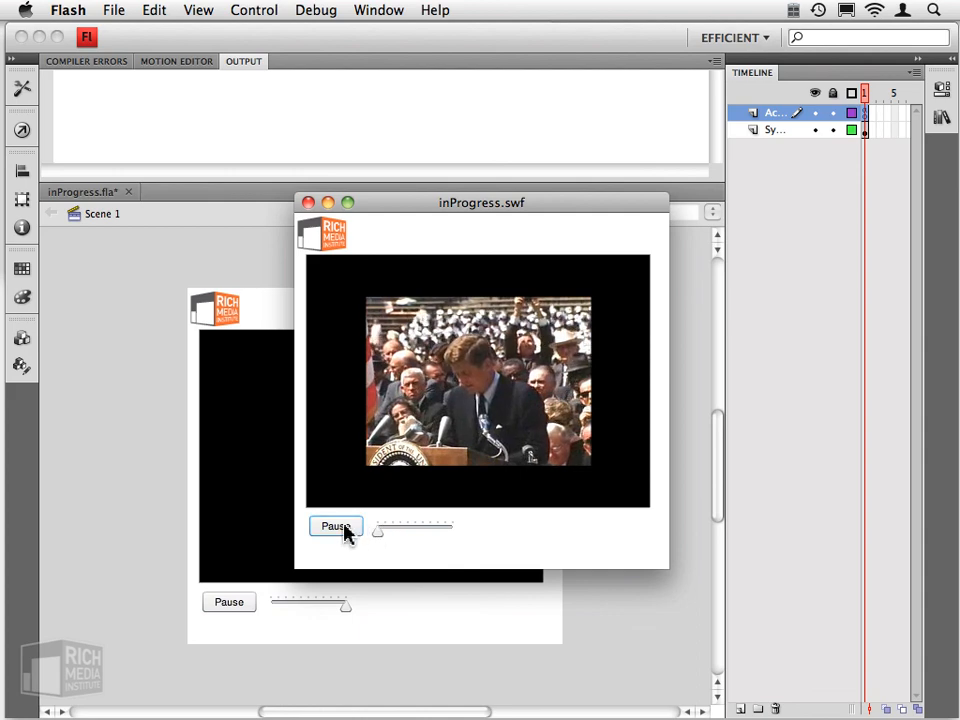
{"action": "left_click", "coordinate": [336, 526]}
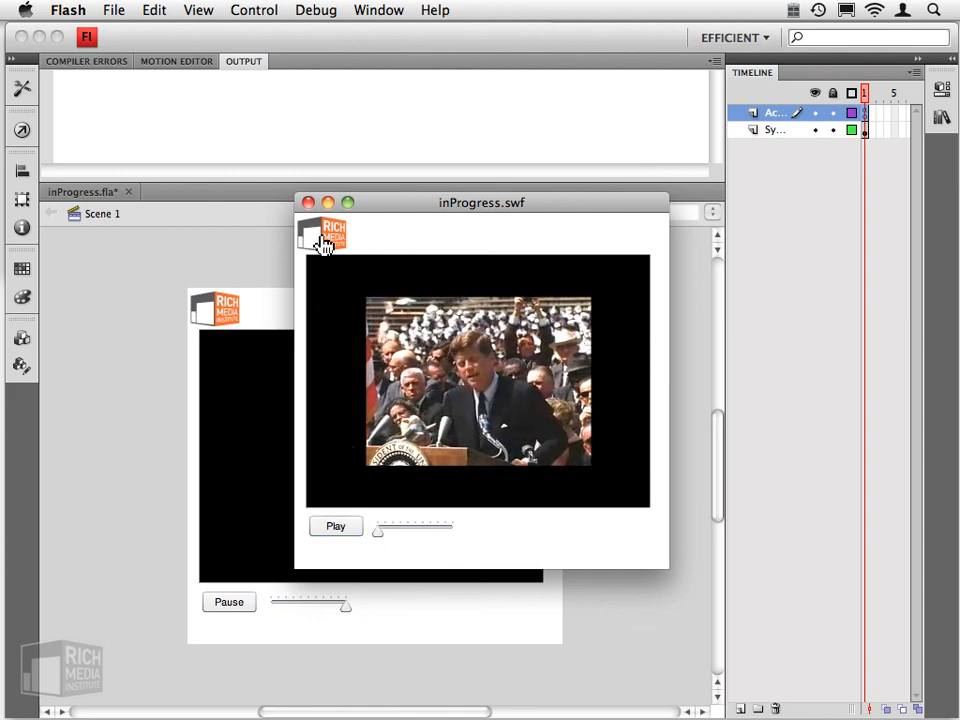
{"action": "left_click", "coordinate": [308, 202]}
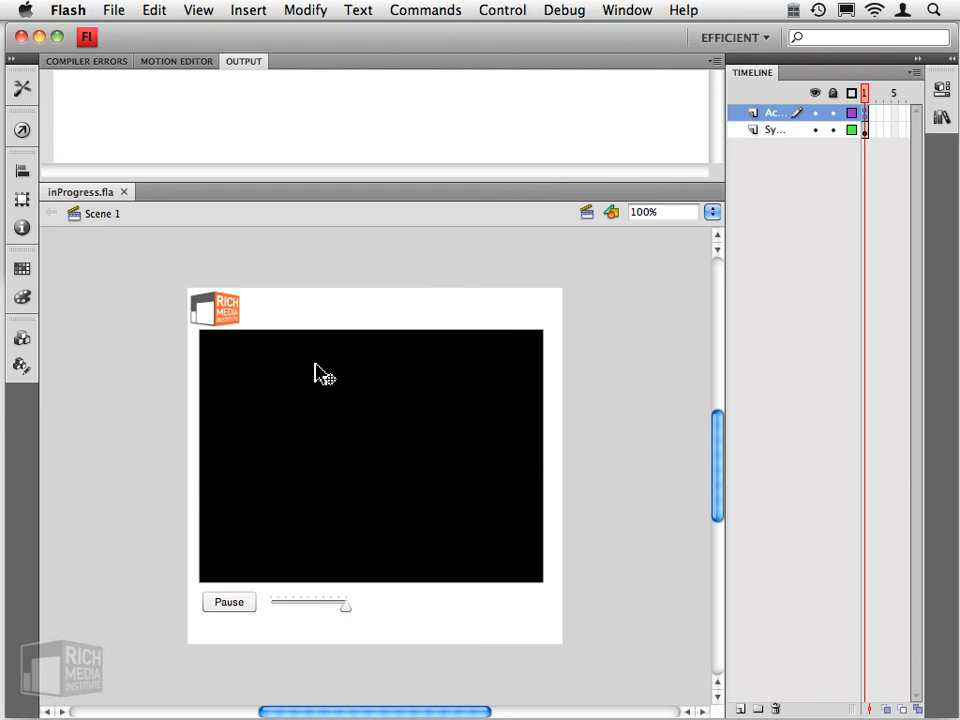
{"action": "left_click", "coordinate": [112, 10]}
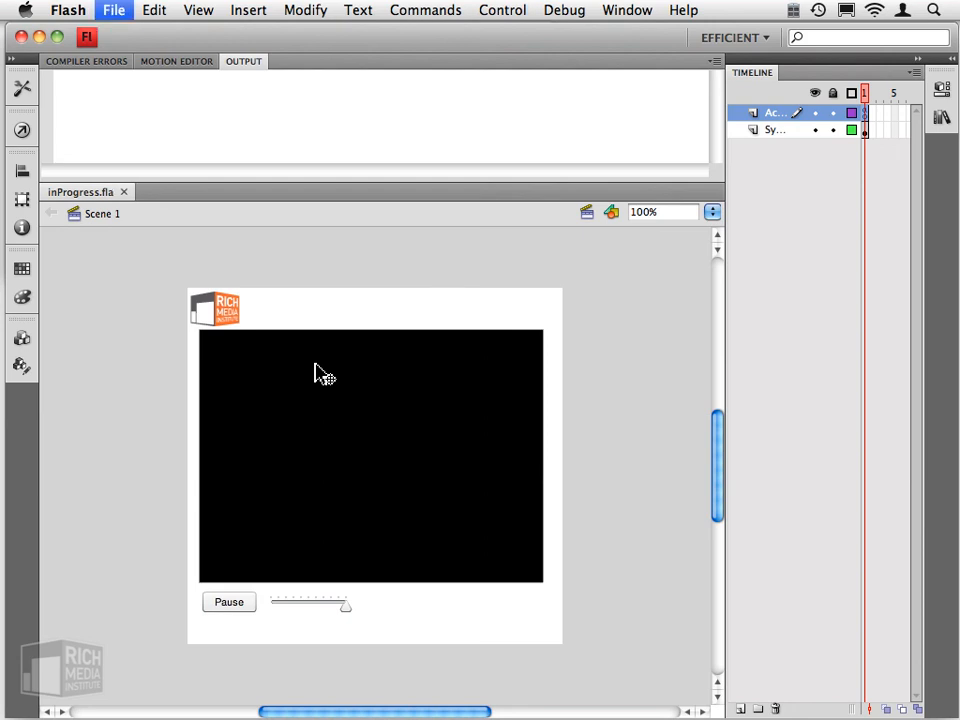